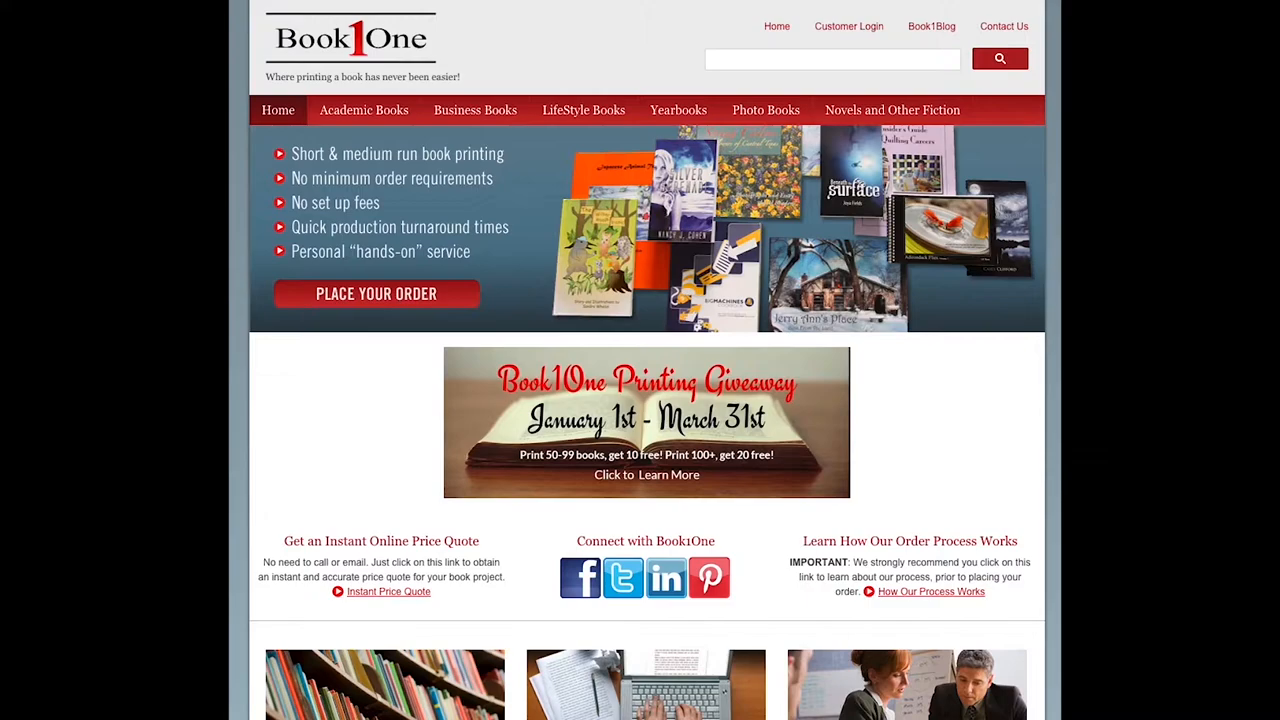
Open the How Order Process Works page and scroll through its explanation.
scroll("down", 3)
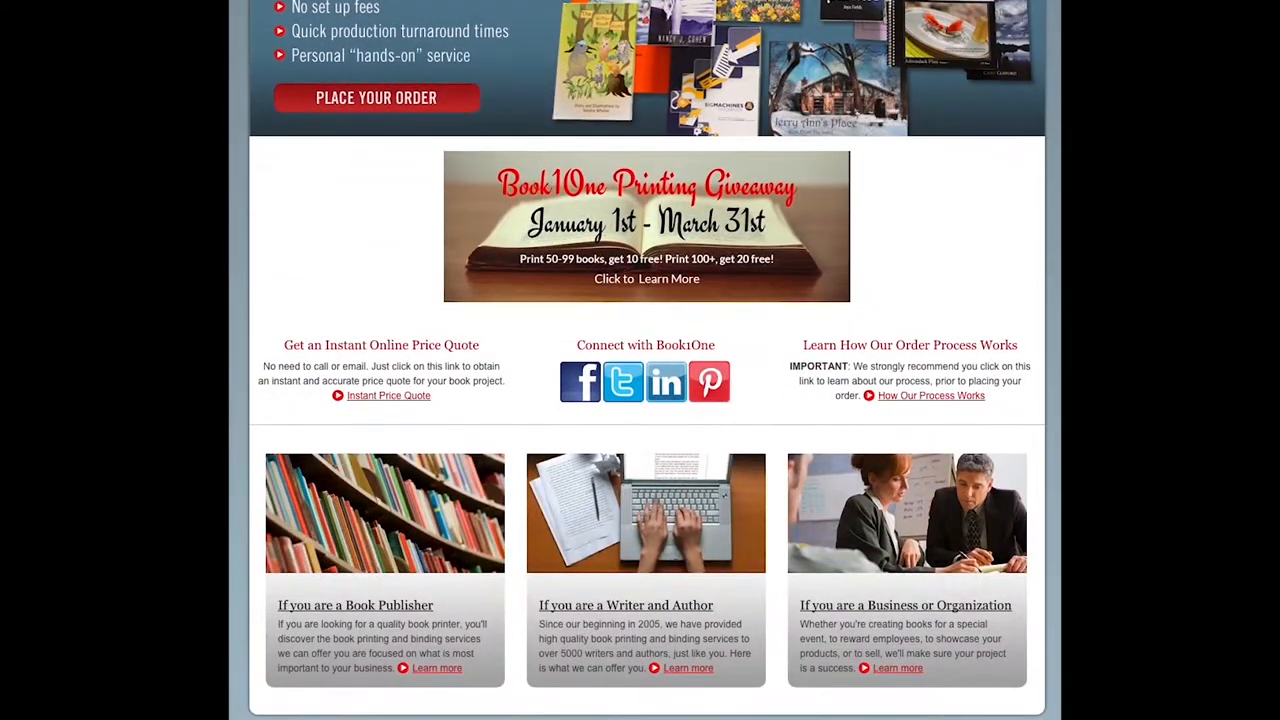
scroll("down", 3)
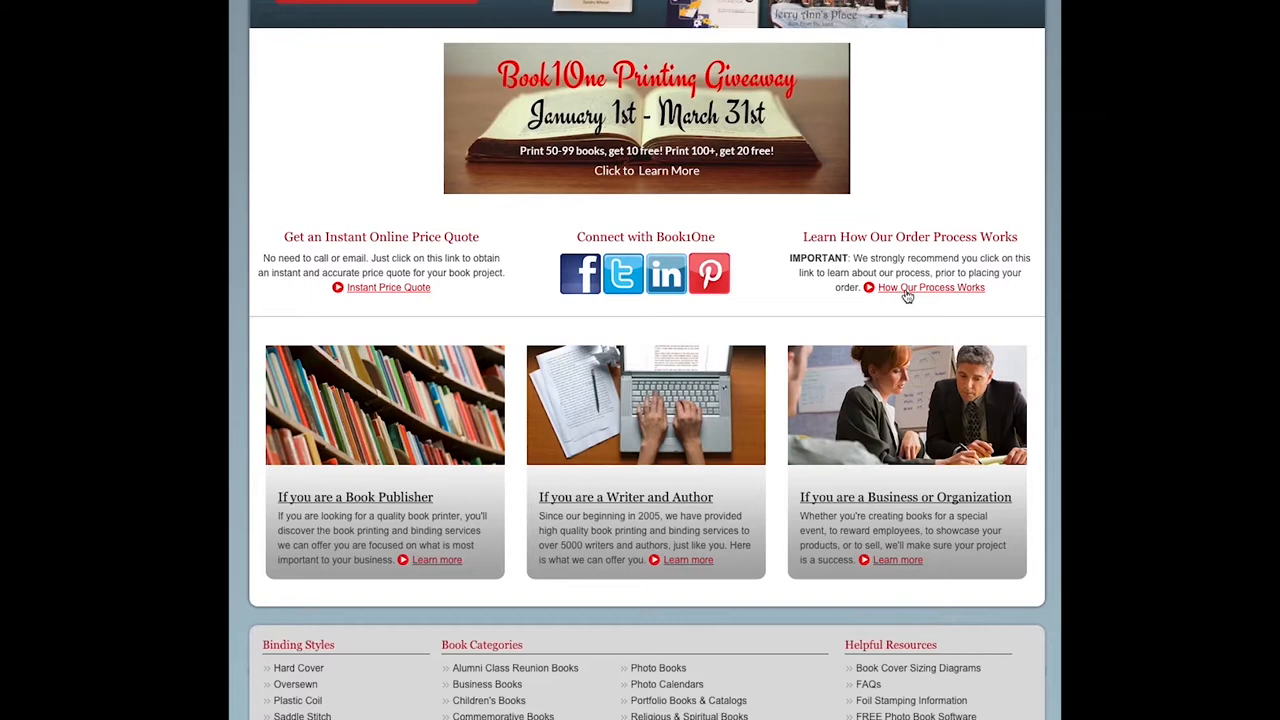
left_click(930, 288)
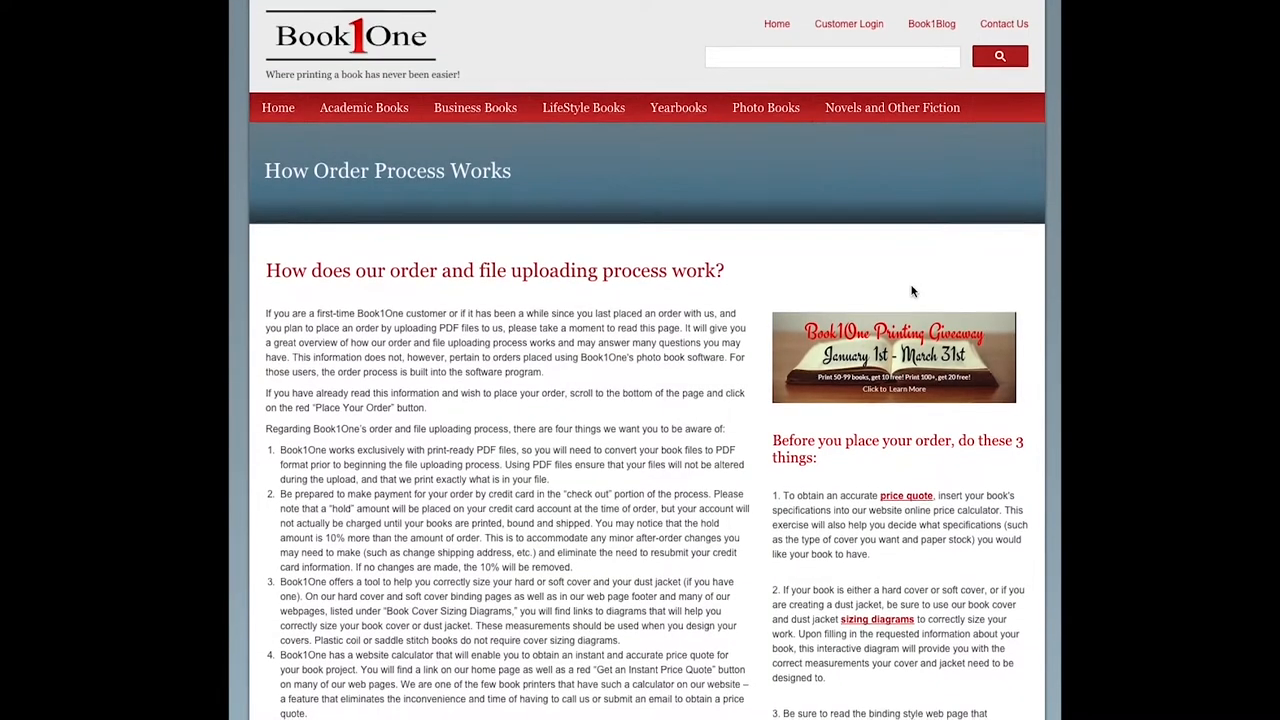
scroll("down", 3)
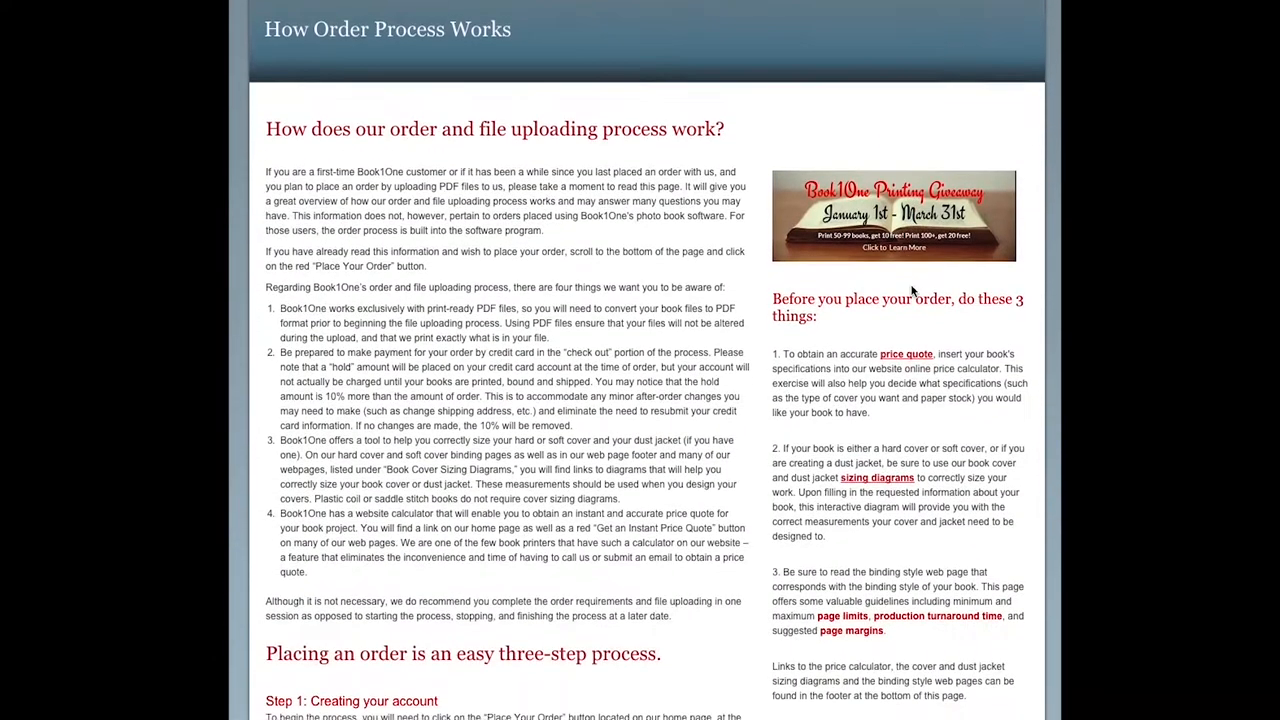
scroll("down", 3)
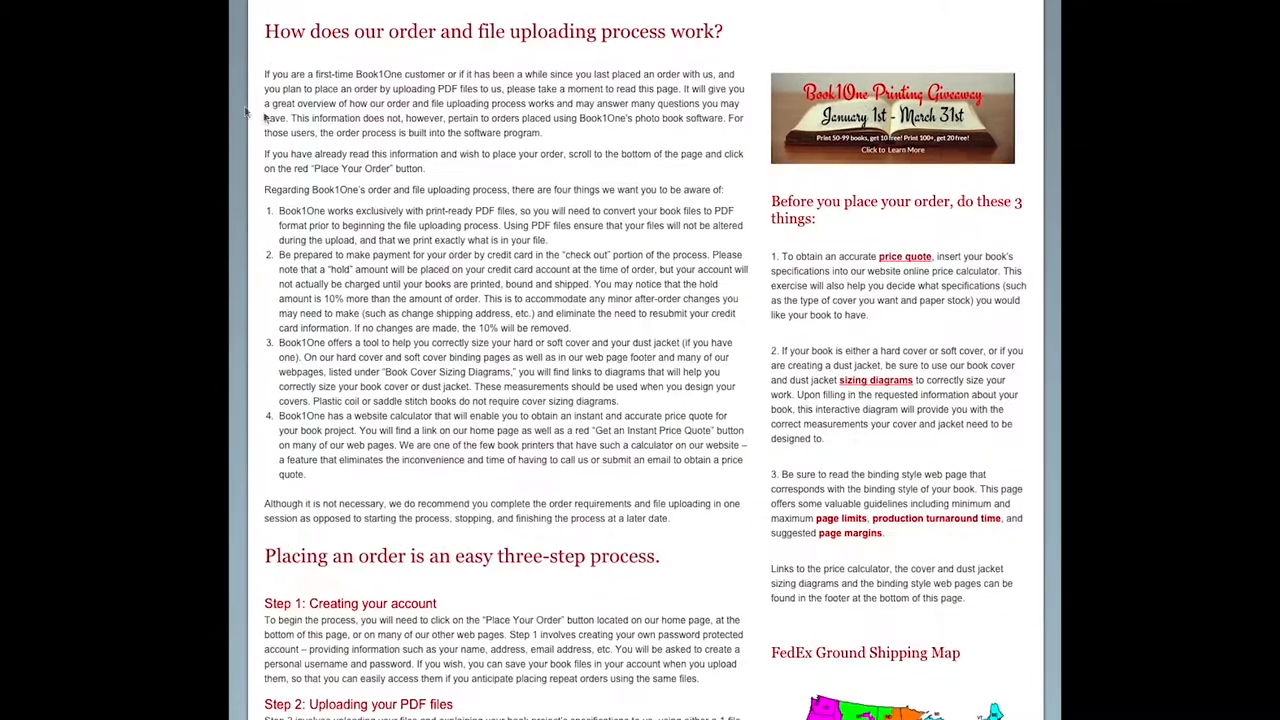
right_click(904, 256)
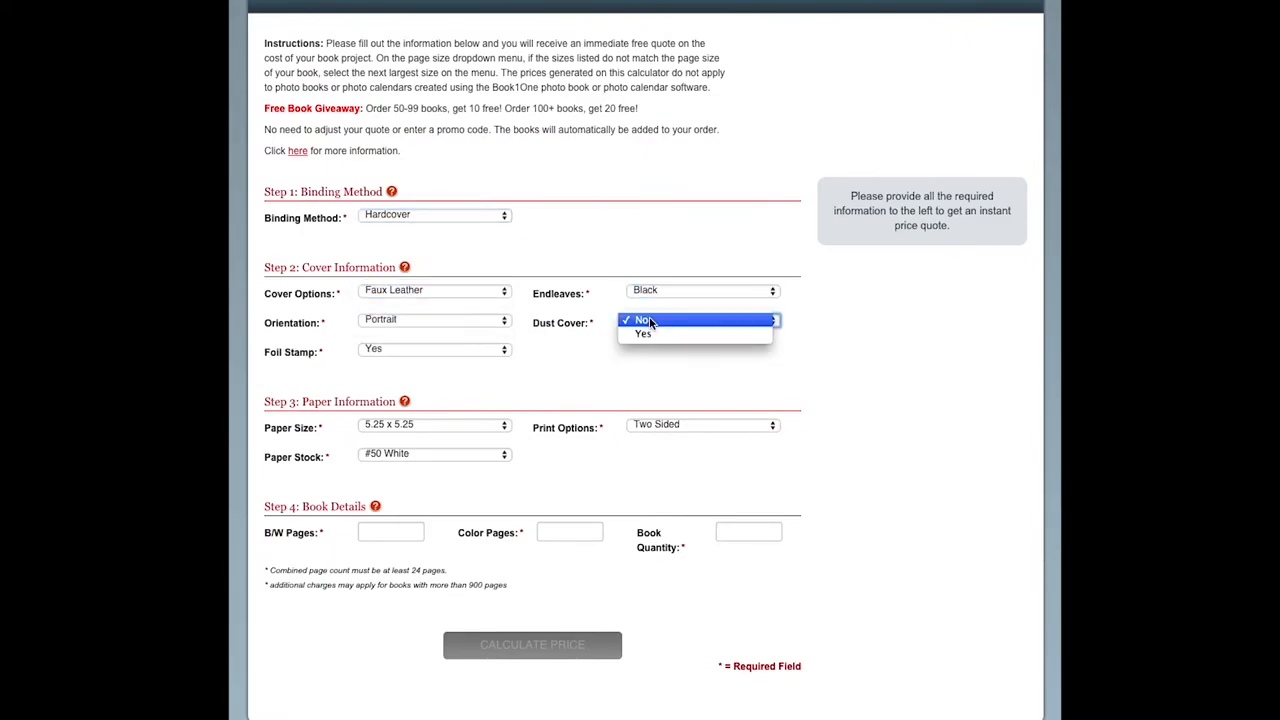
Enter a page count of 1 in the price calculator and return to the process page.
type("1")
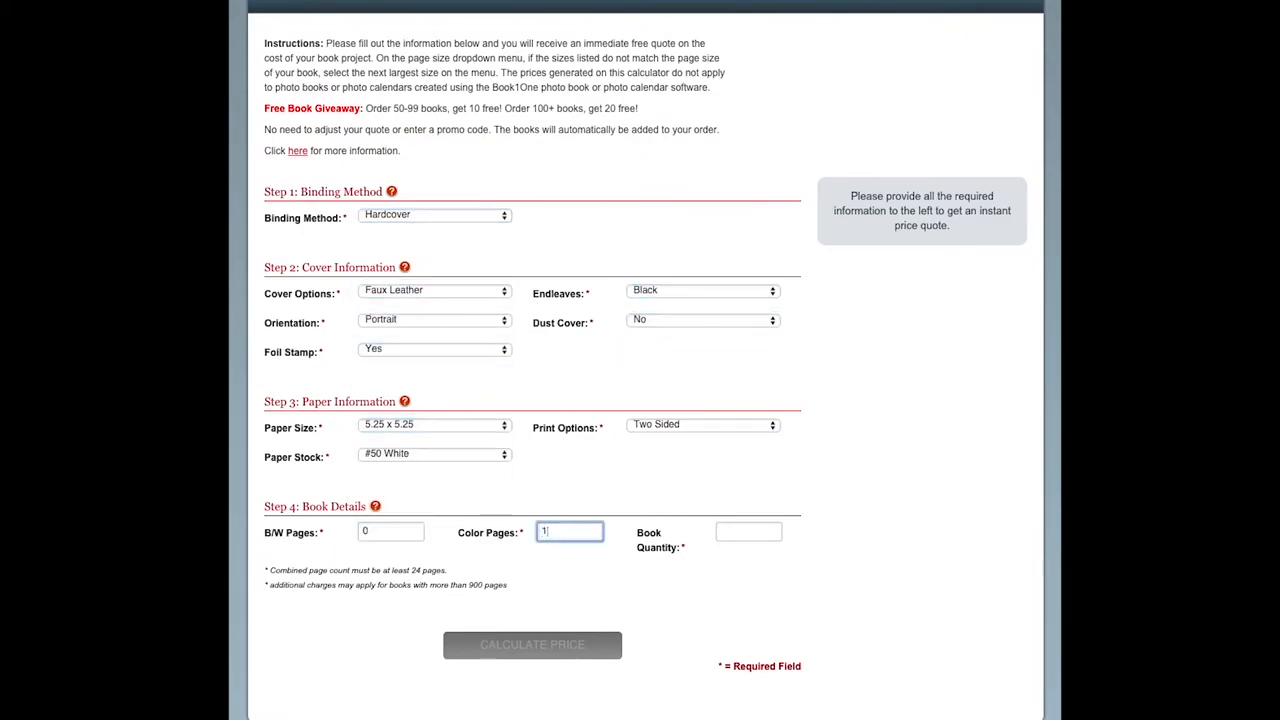
left_click(532, 644)
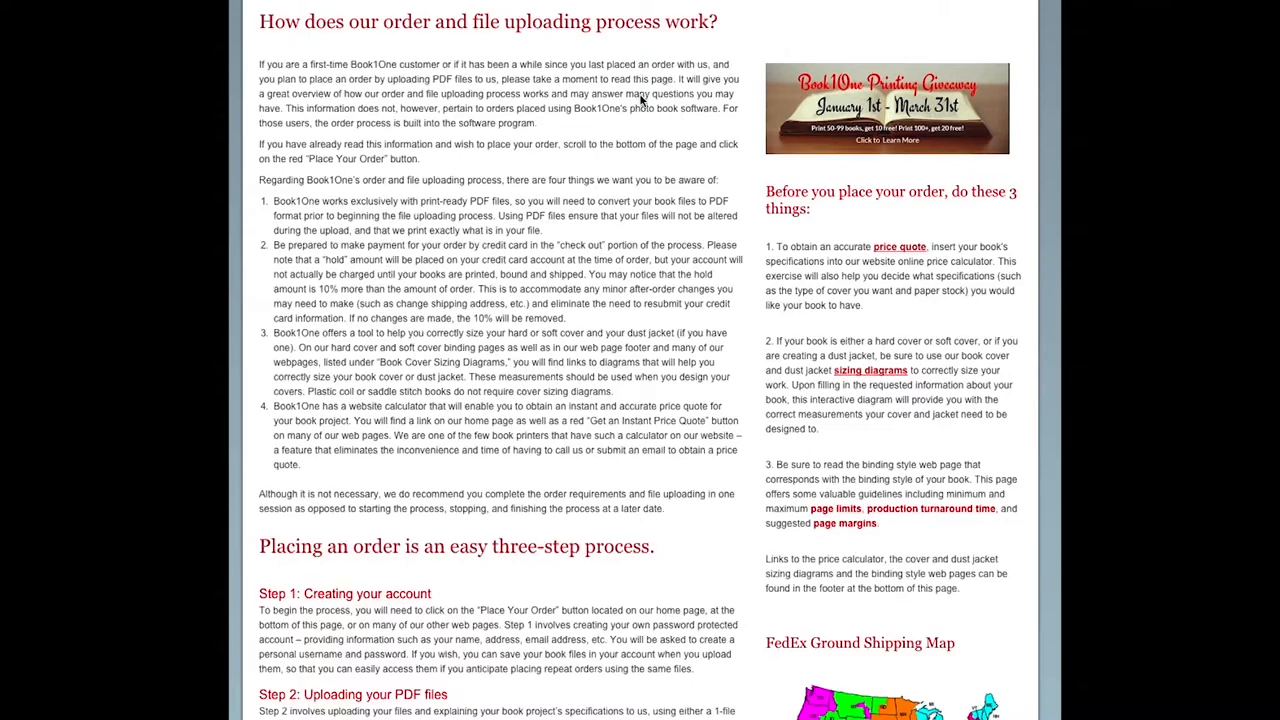
right_click(870, 370)
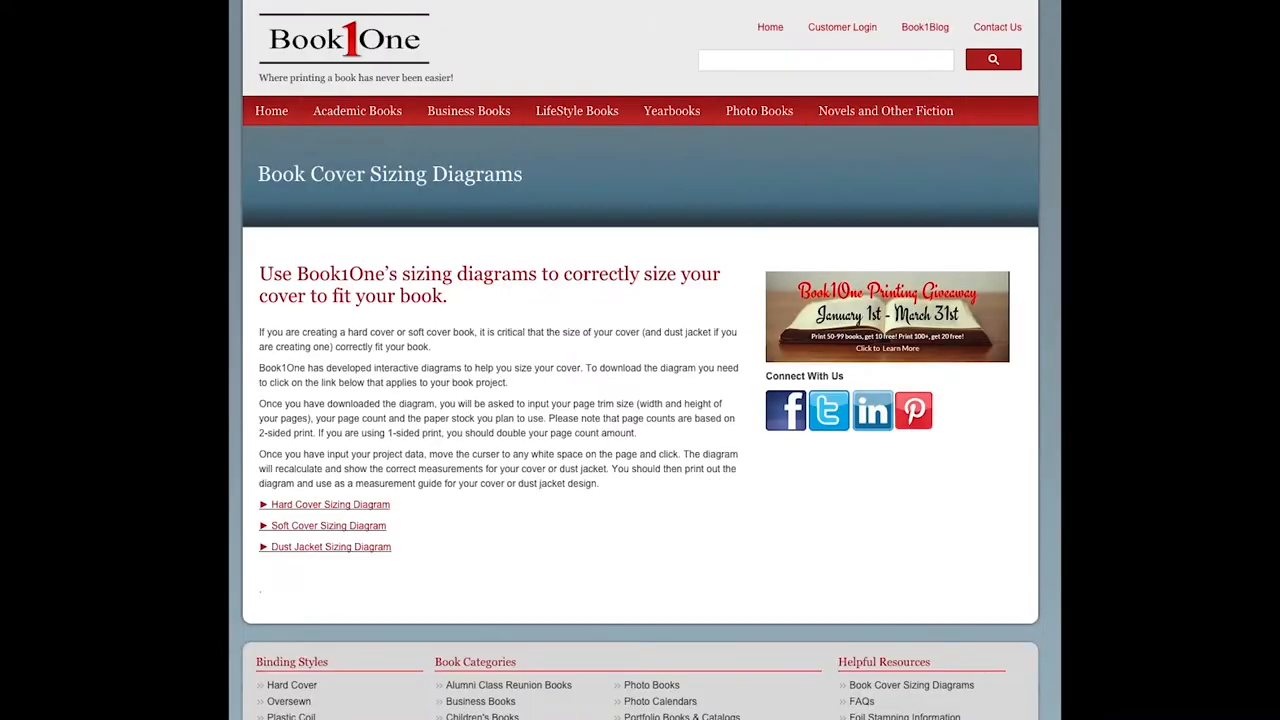
scroll("down", 3)
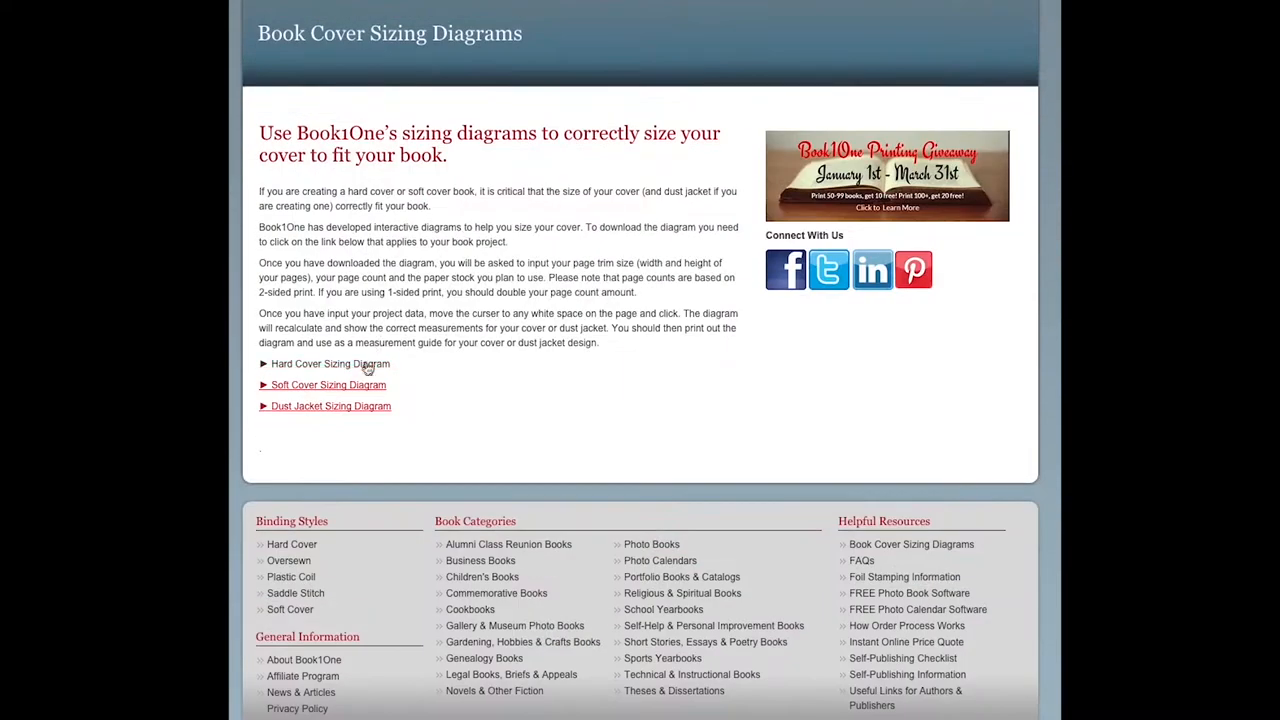
left_click(330, 363)
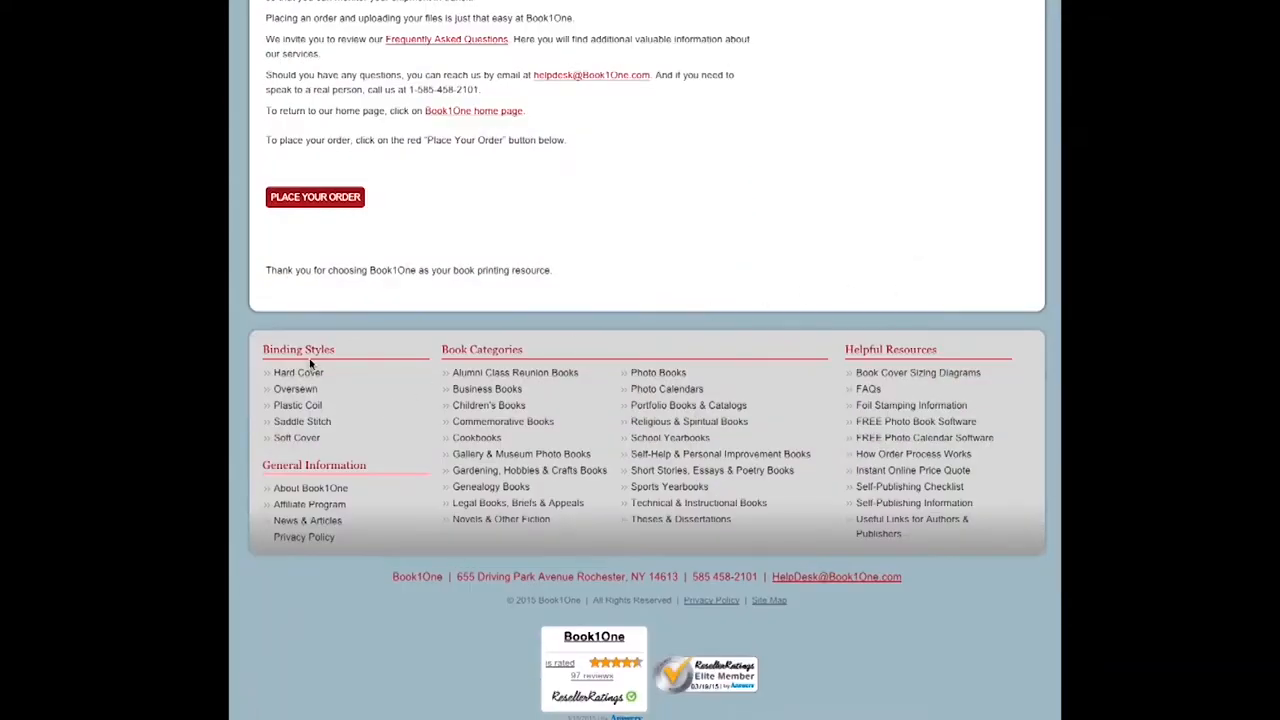
double_click(298, 372)
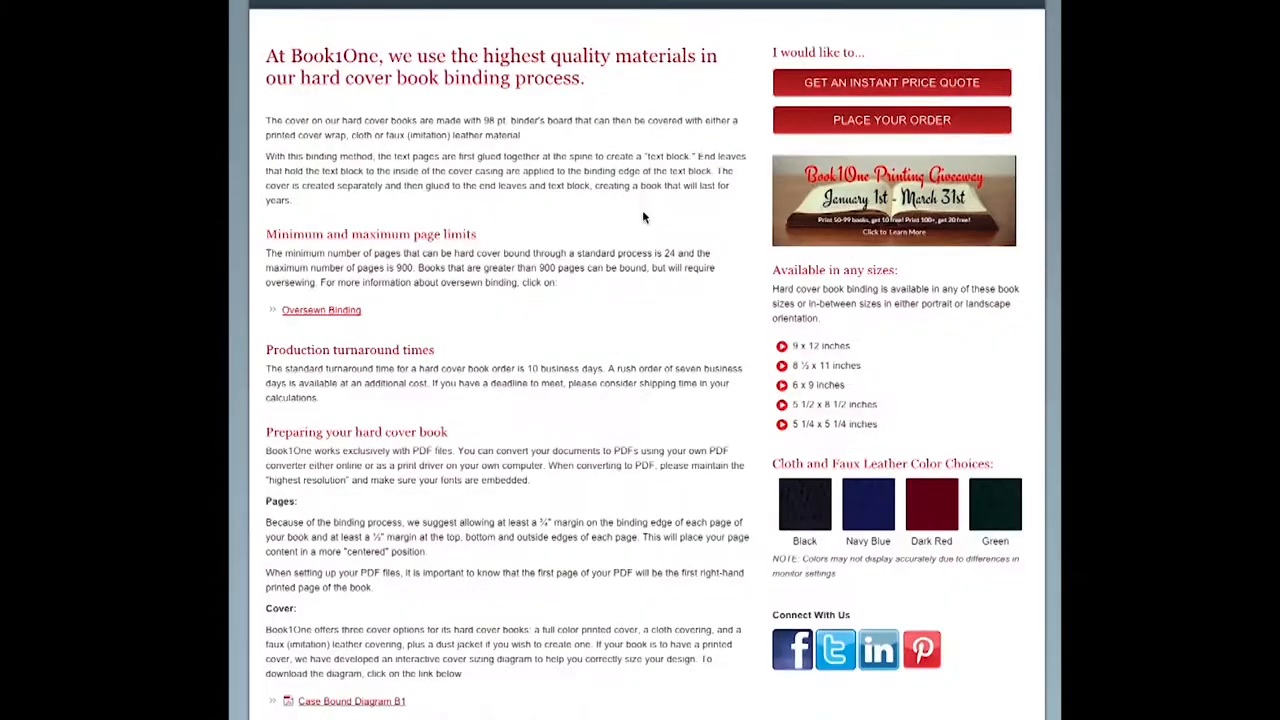
scroll("down", 3)
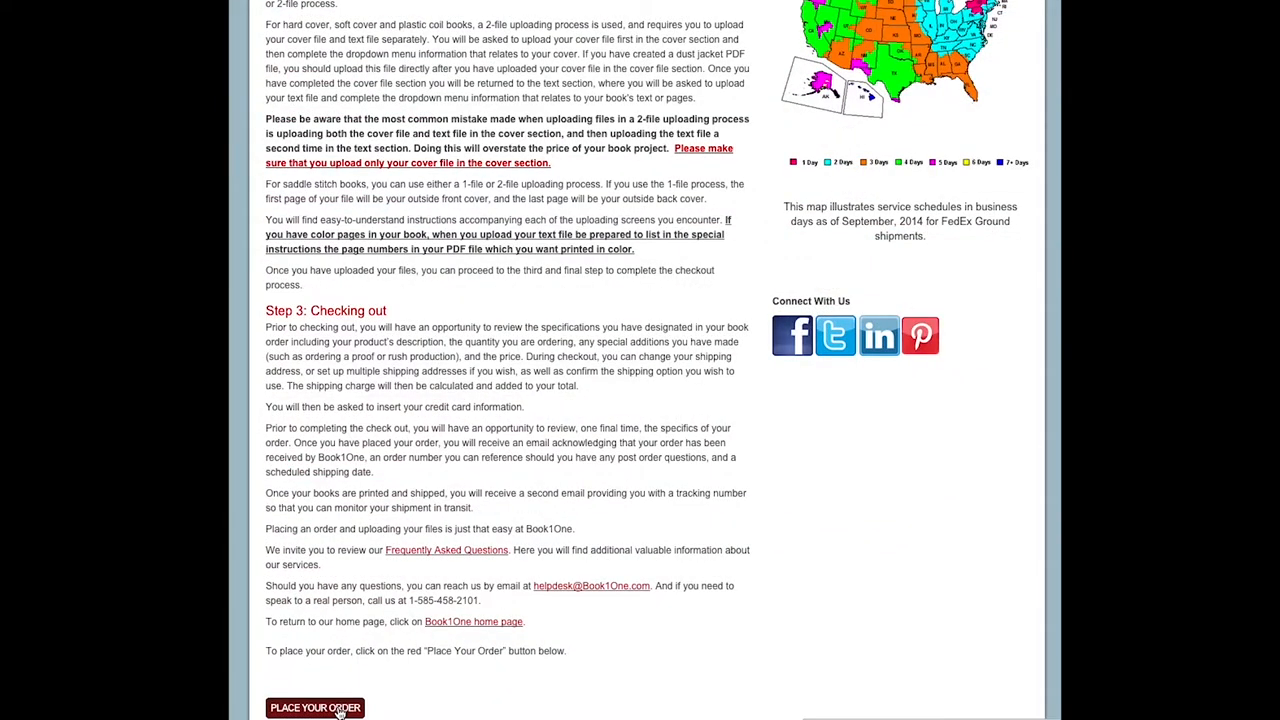
Register a new account with the Book1One print shop and click Get Started.
left_click(314, 707)
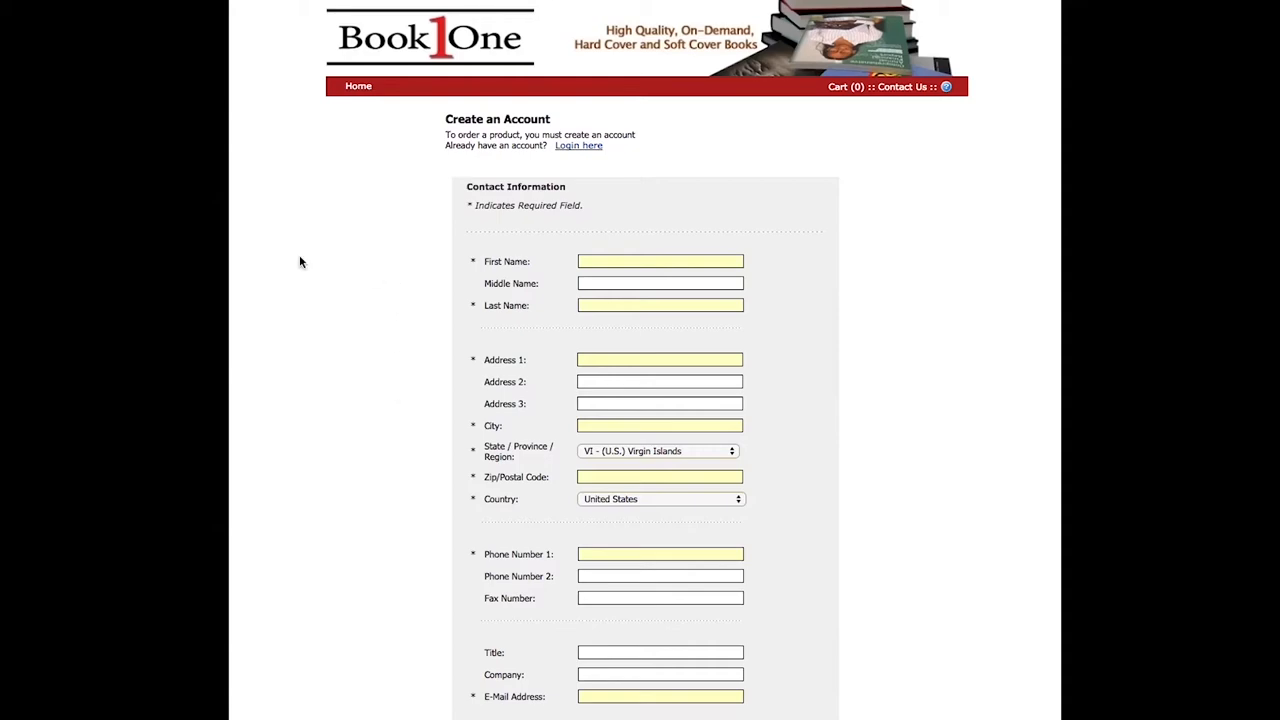
scroll("down", 3)
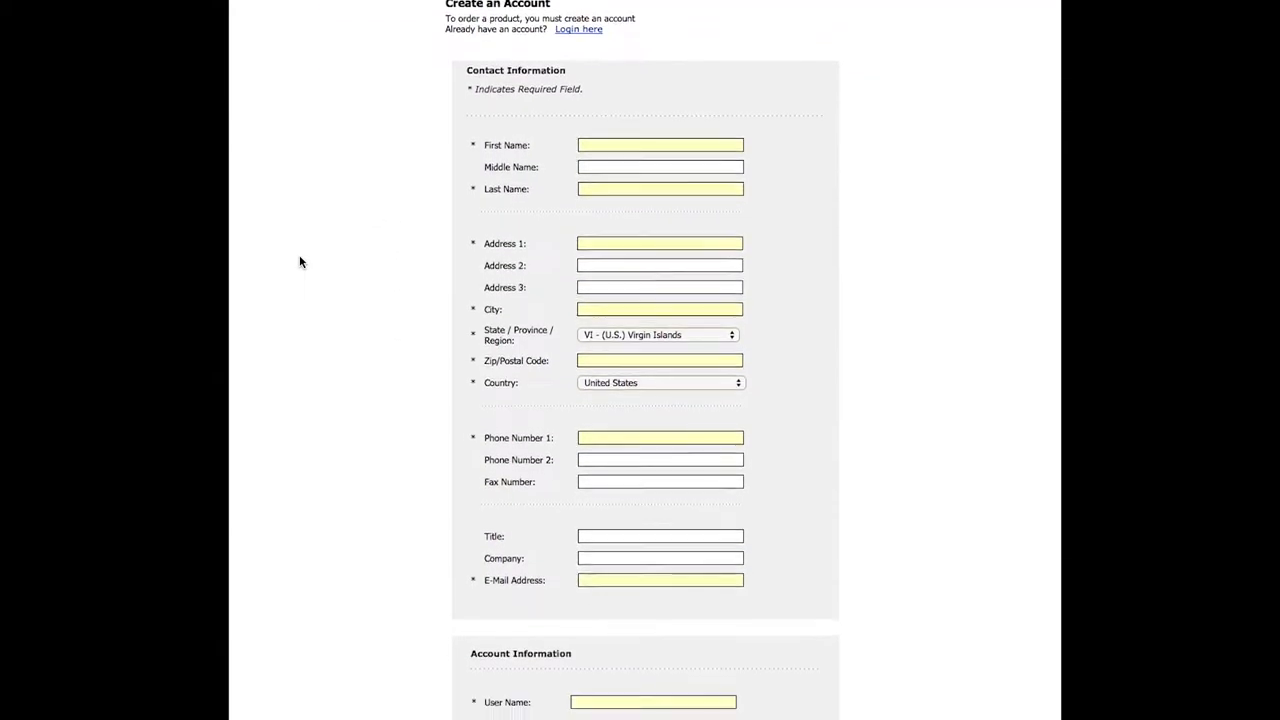
scroll("down", 3)
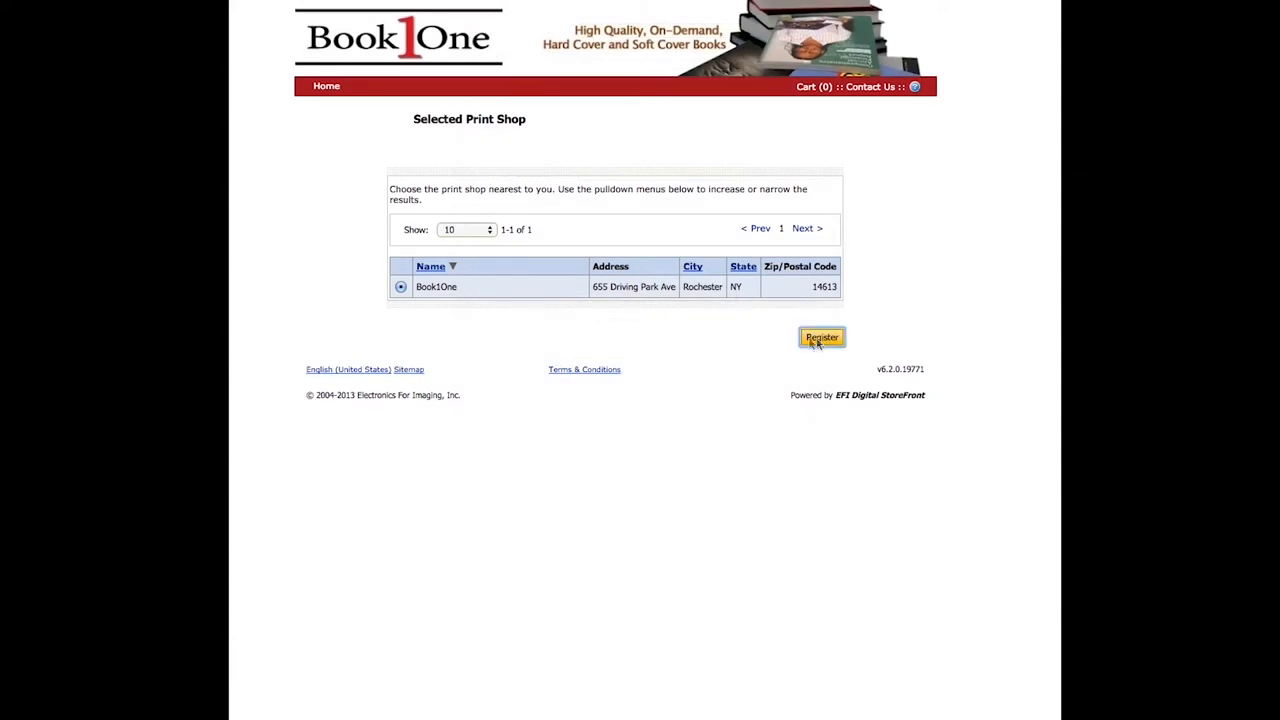
left_click(821, 337)
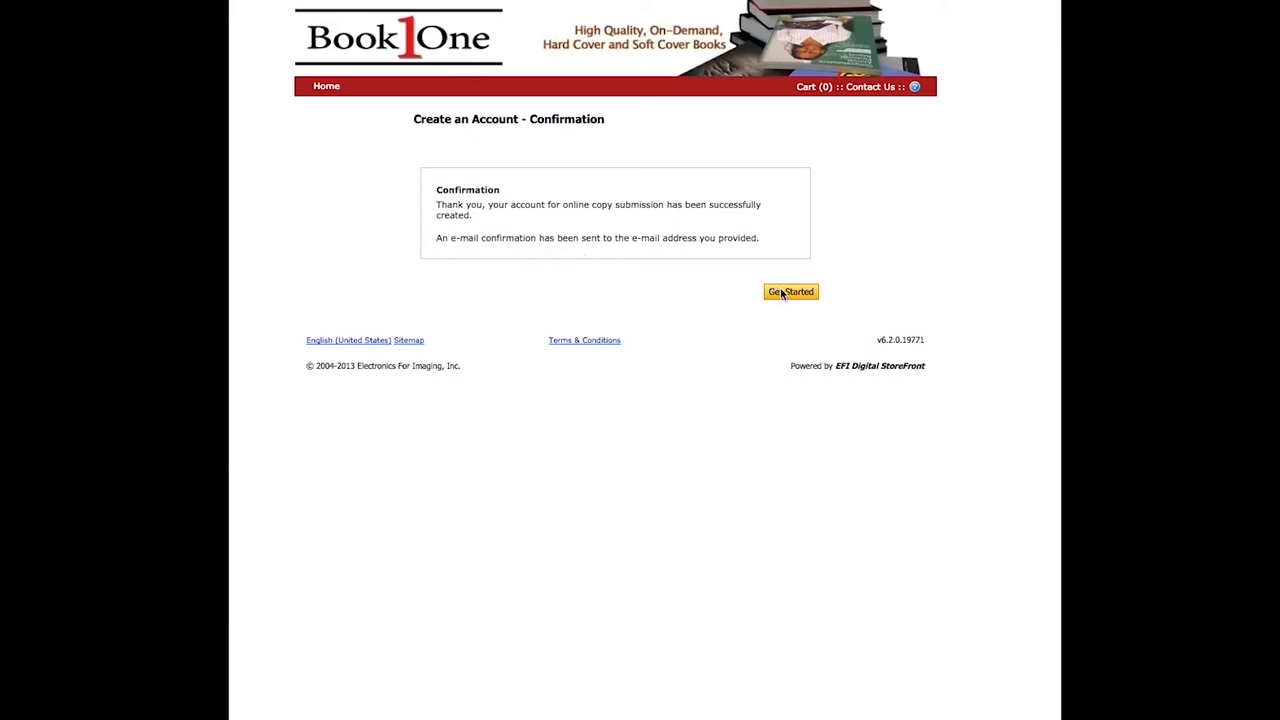
left_click(790, 291)
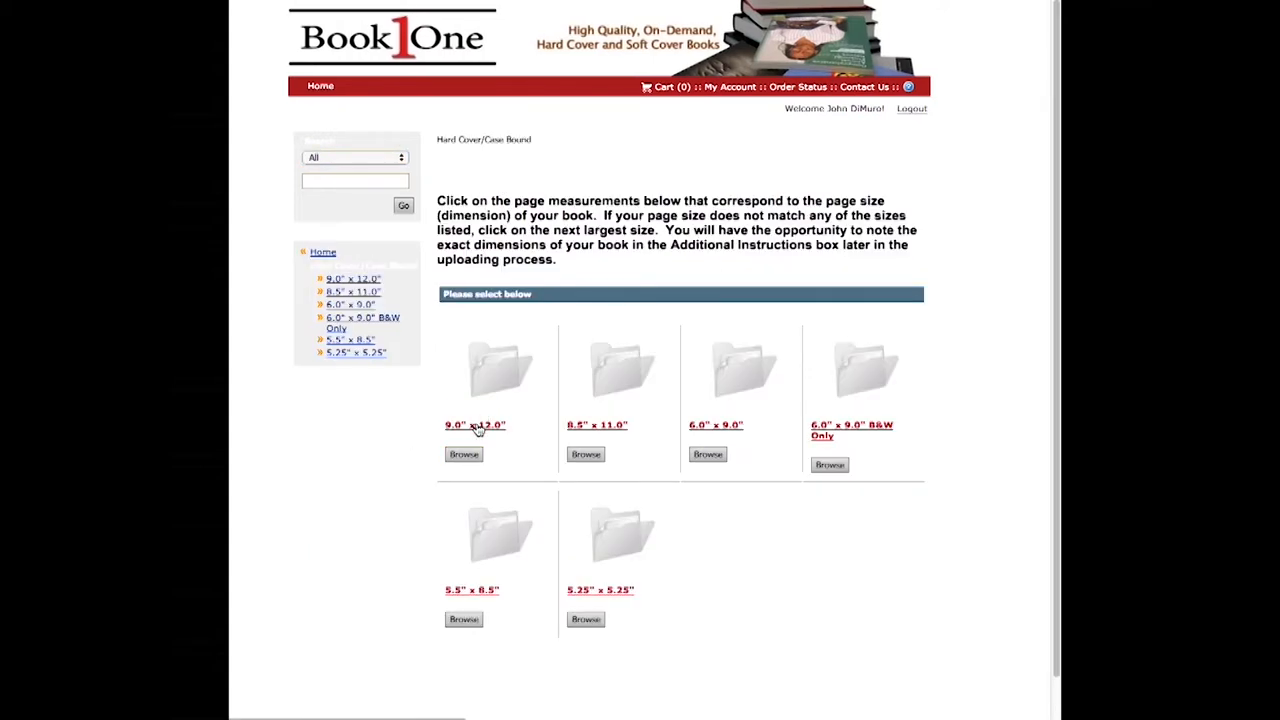
Choose the 9.0 x 12.0 inch hard cover page size and begin the file upload.
left_click(475, 425)
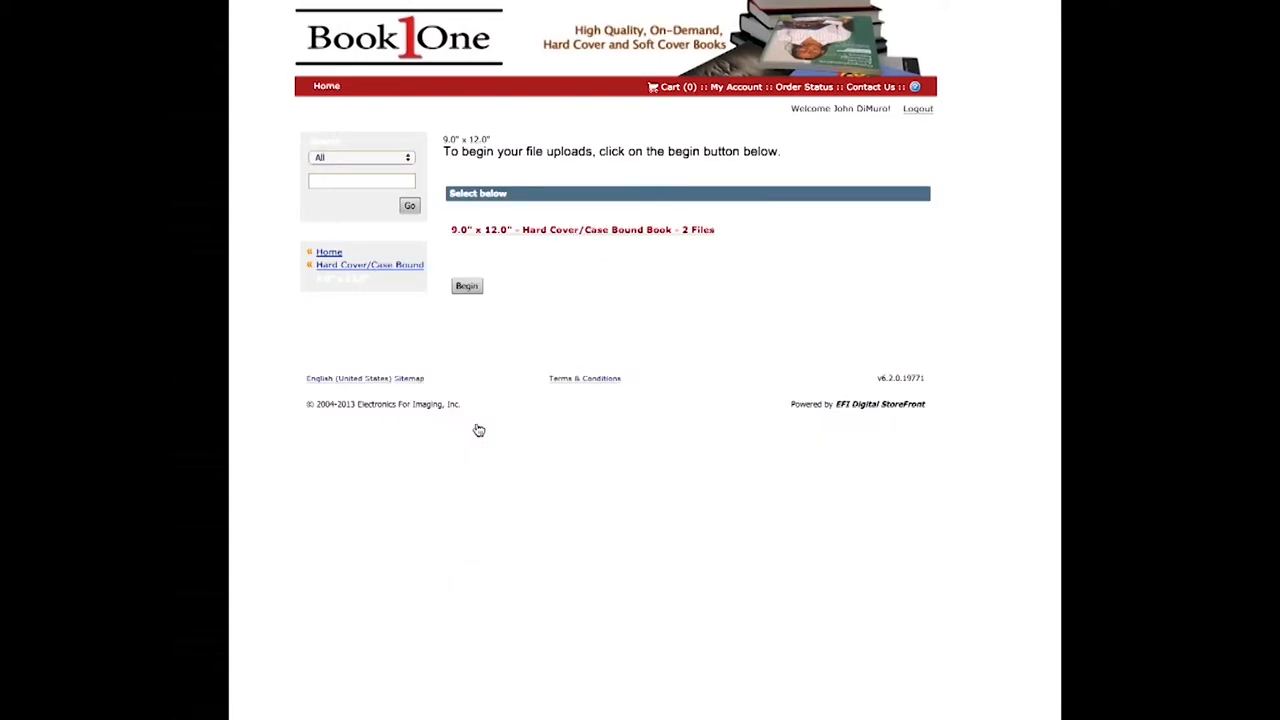
left_click(466, 286)
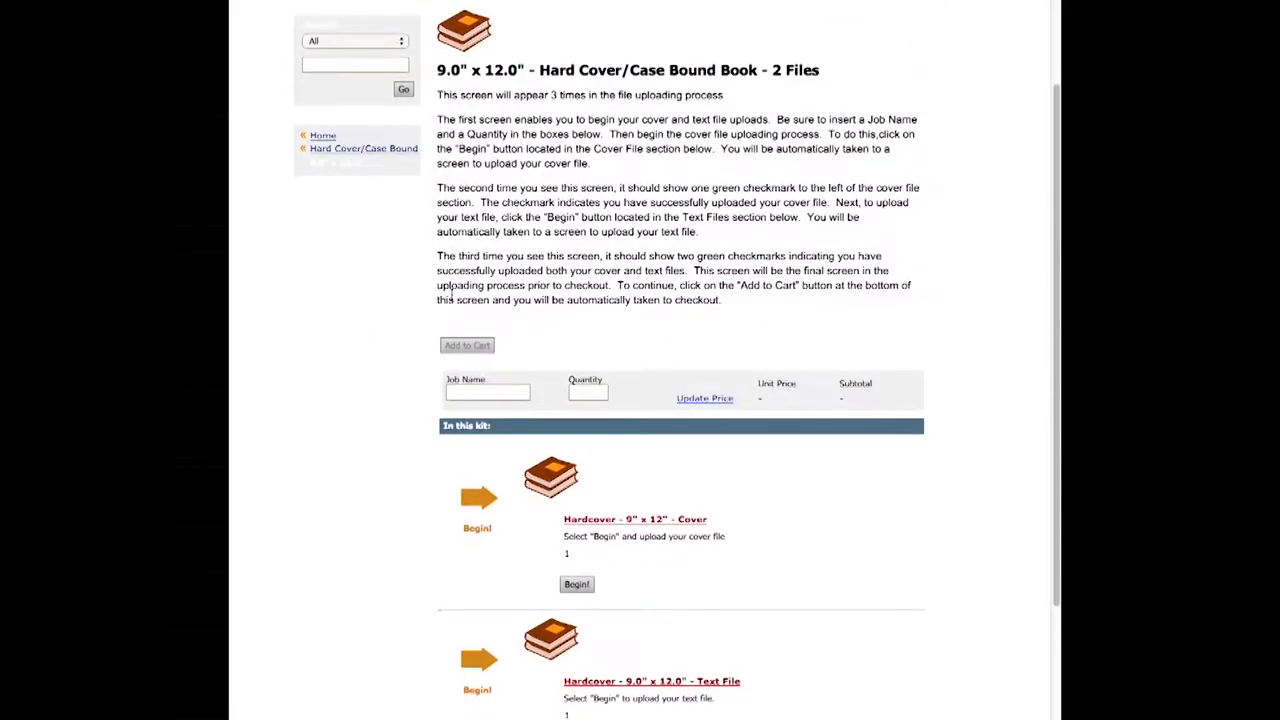
scroll("down", 3)
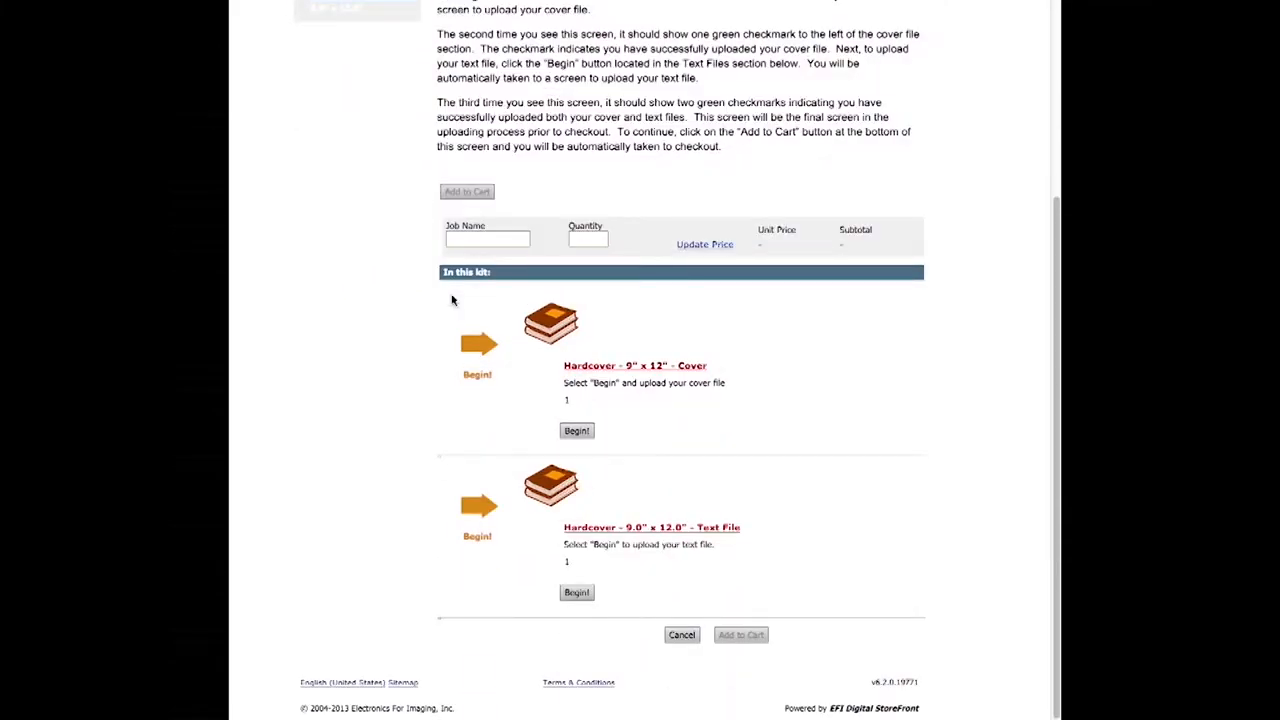
Enter job name 'Book 1' and quantity 100.
left_click(487, 238)
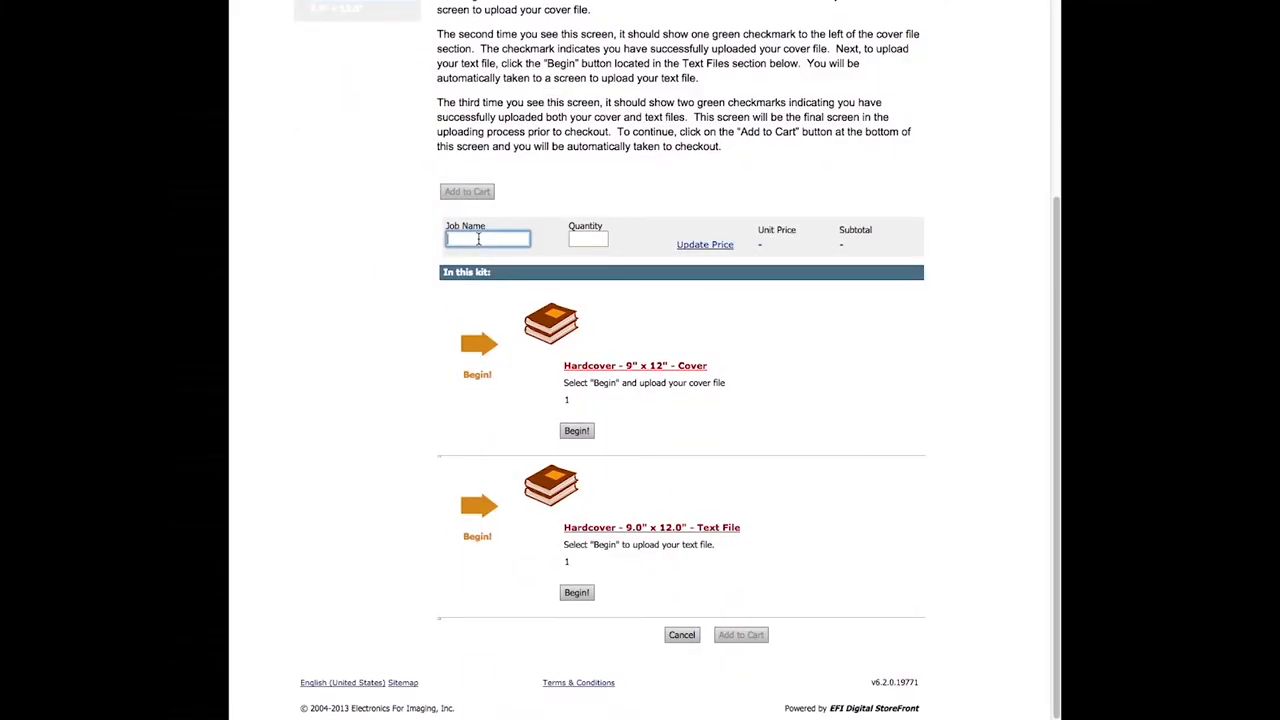
type("Book 1")
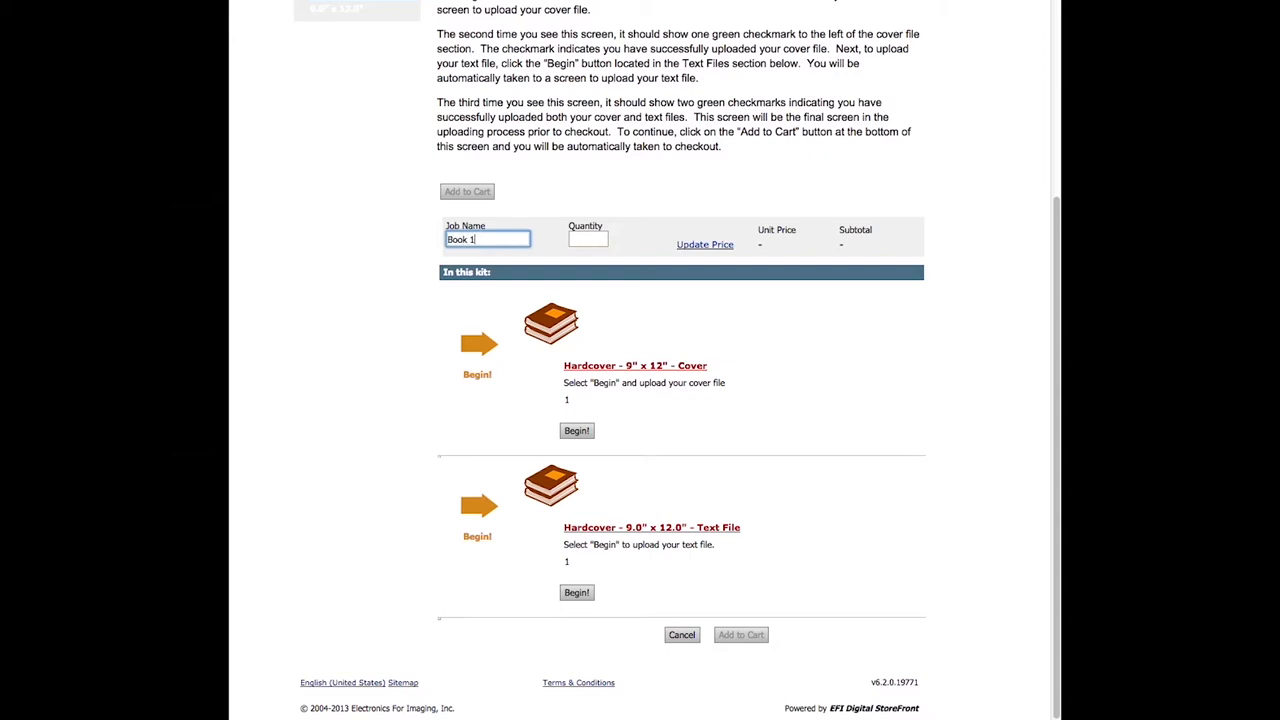
left_click(588, 238)
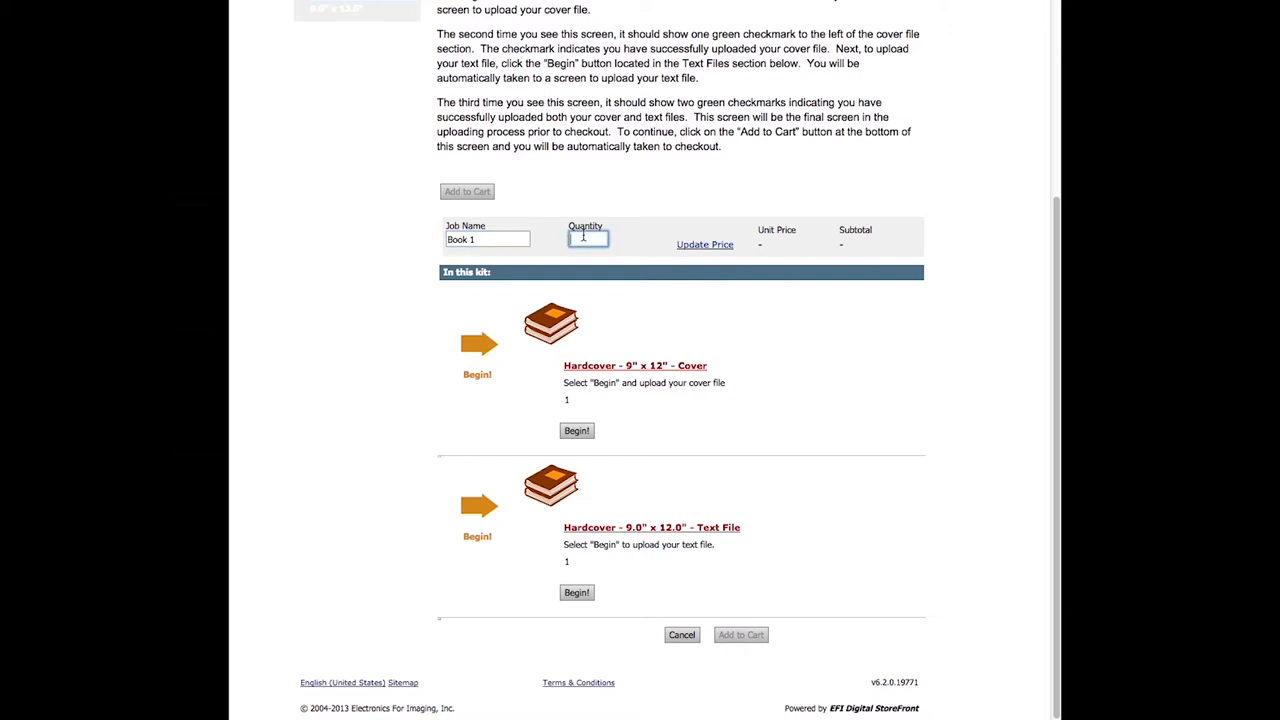
type("100")
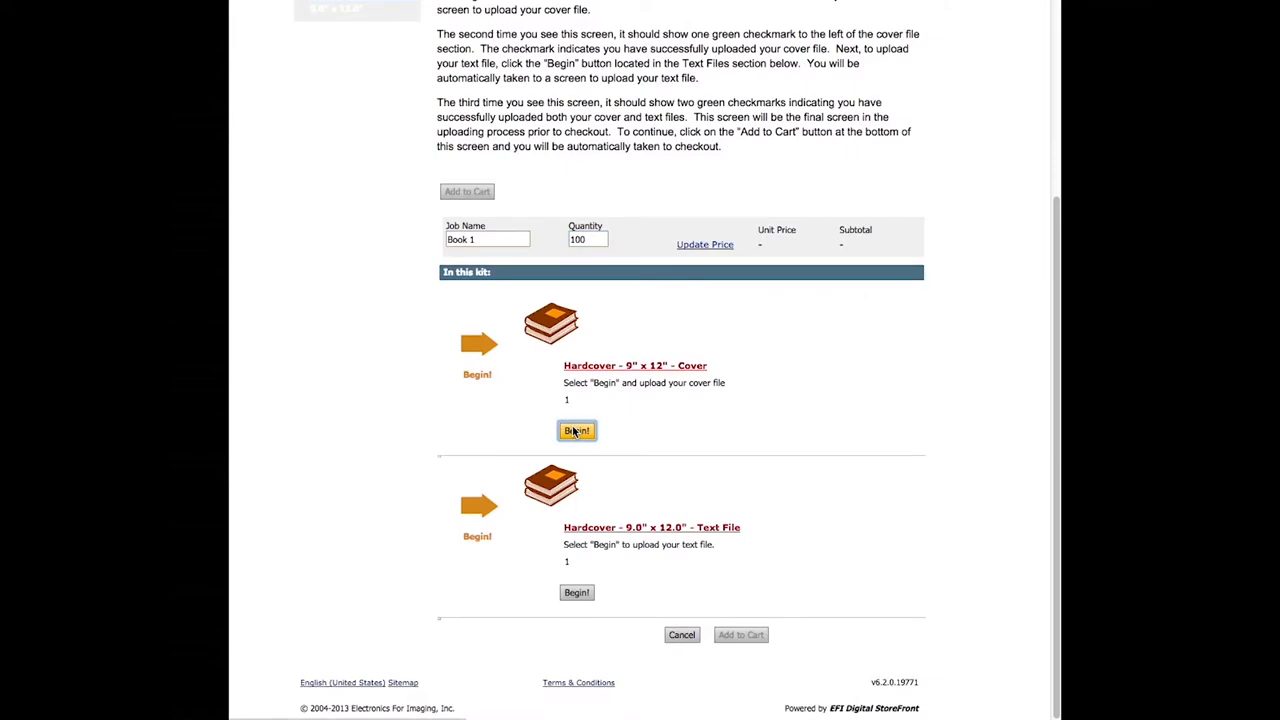
Select the mock cover PDF and upload it for the hardcover cover.
left_click(576, 430)
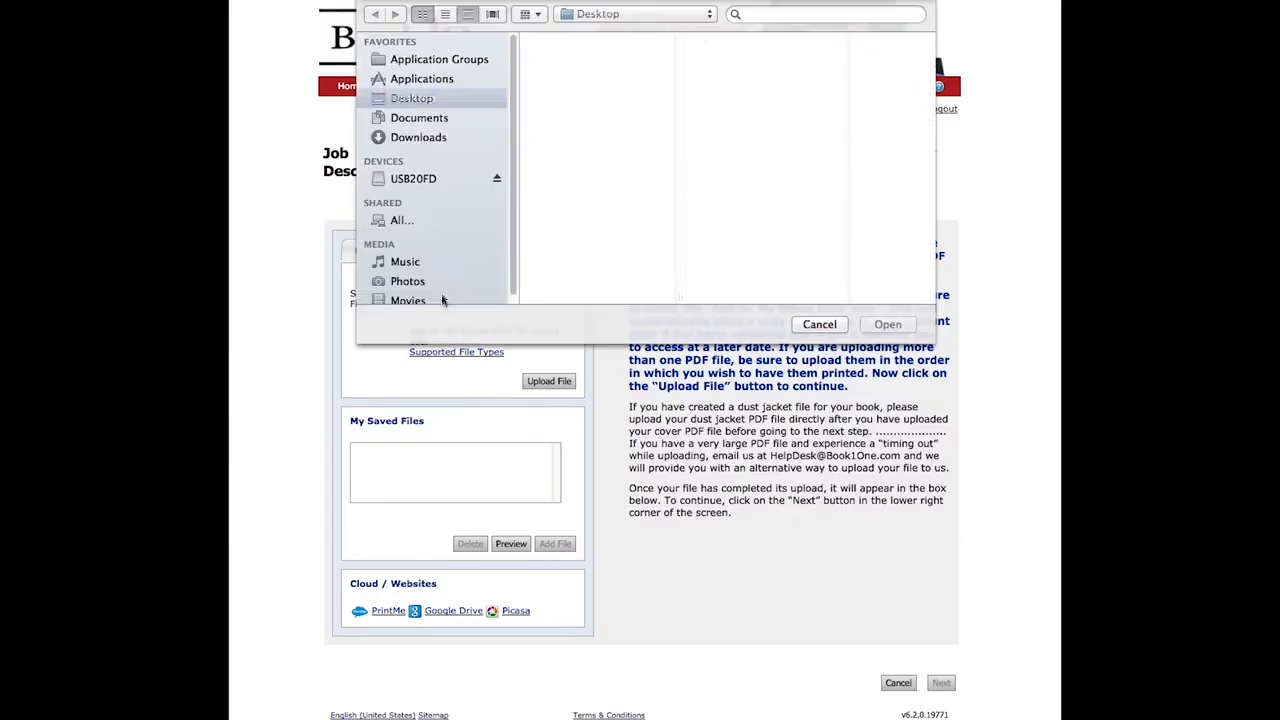
left_click(819, 324)
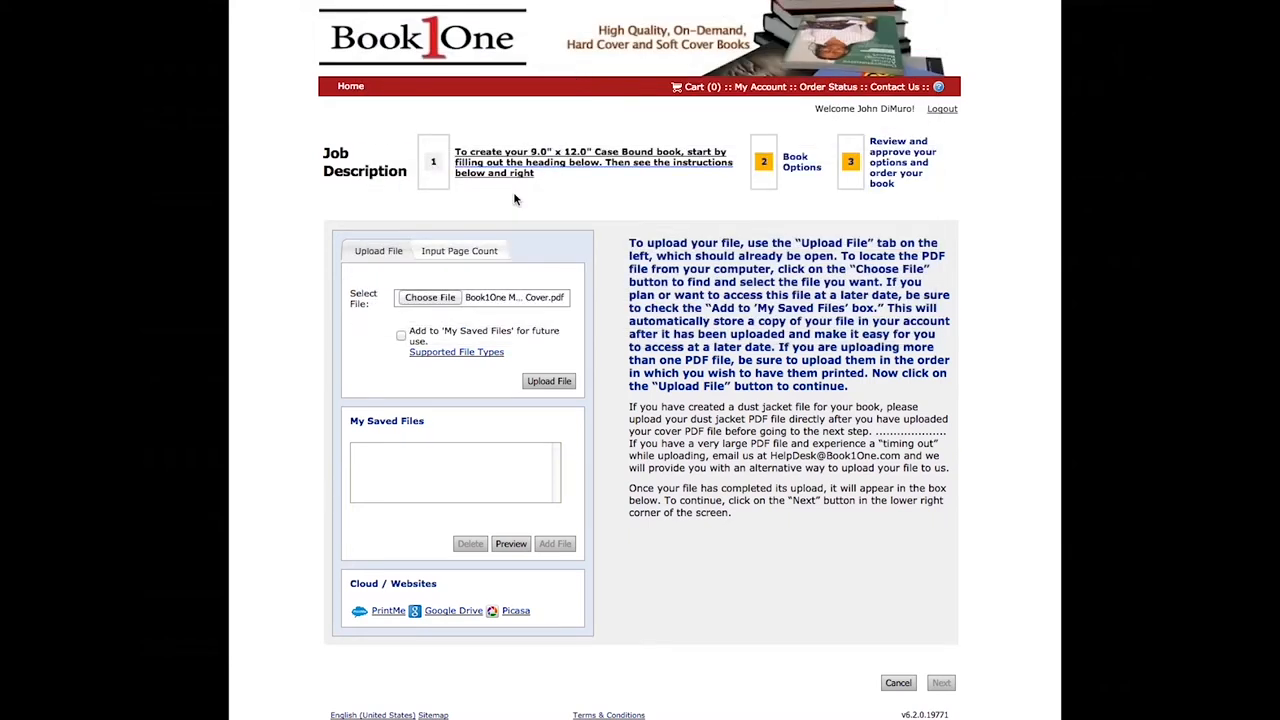
mouse_move(514, 203)
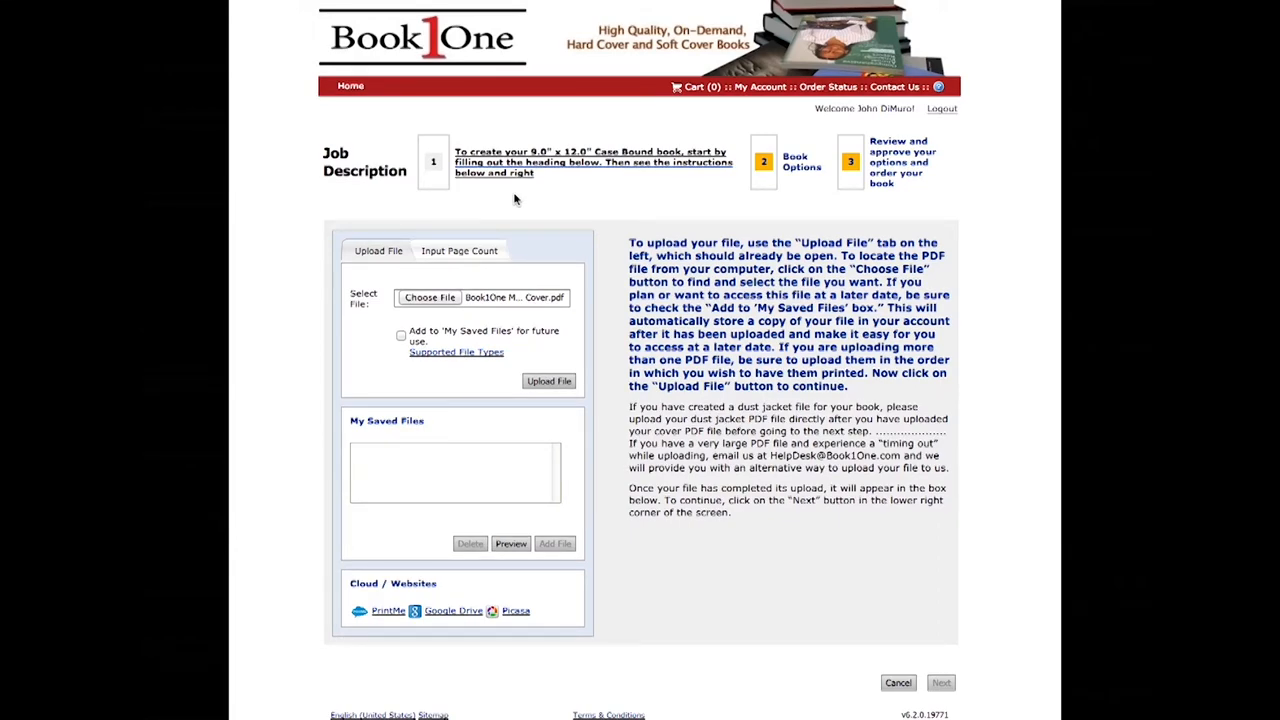
left_click(548, 381)
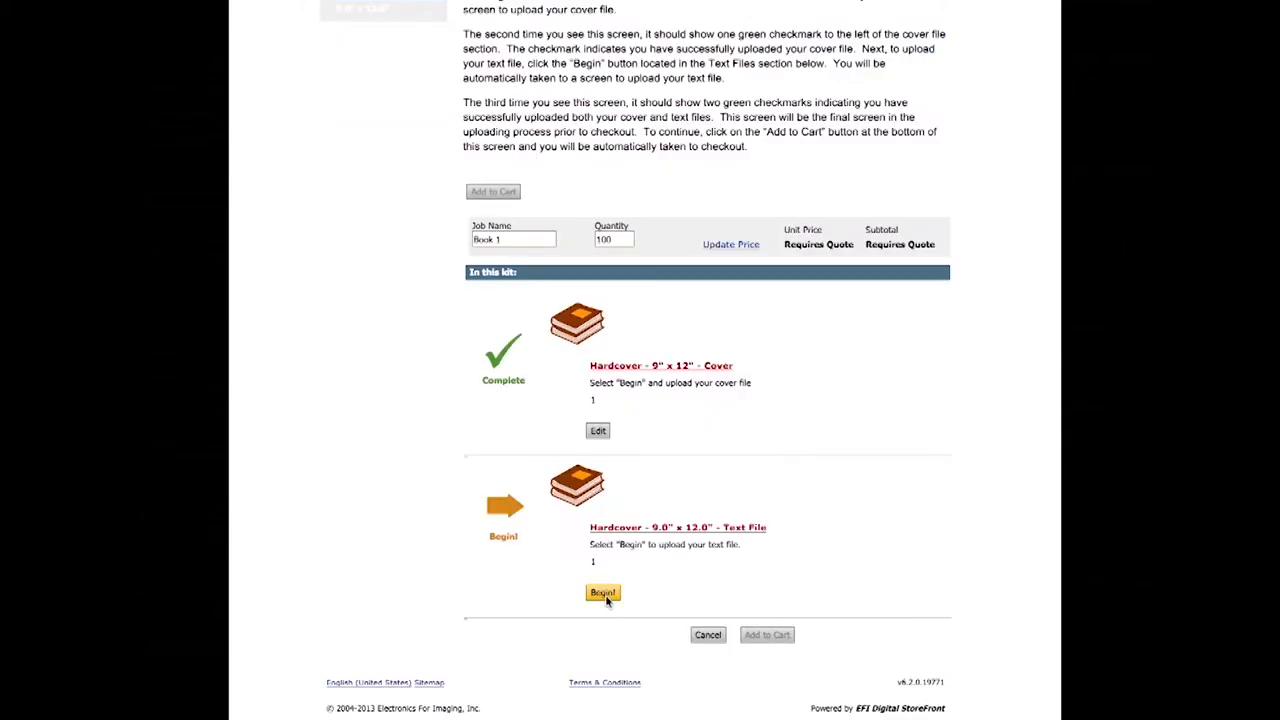
Select the mock text file PDF and upload it as the book's text.
left_click(602, 591)
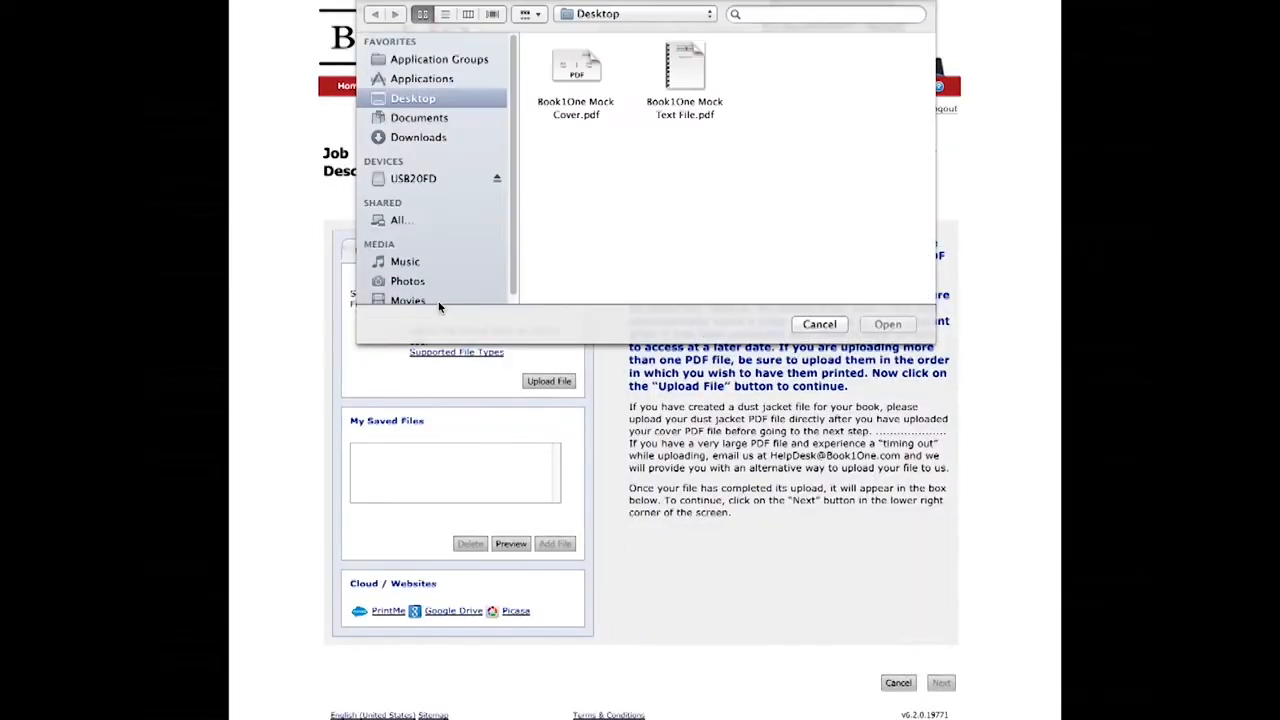
left_click(887, 324)
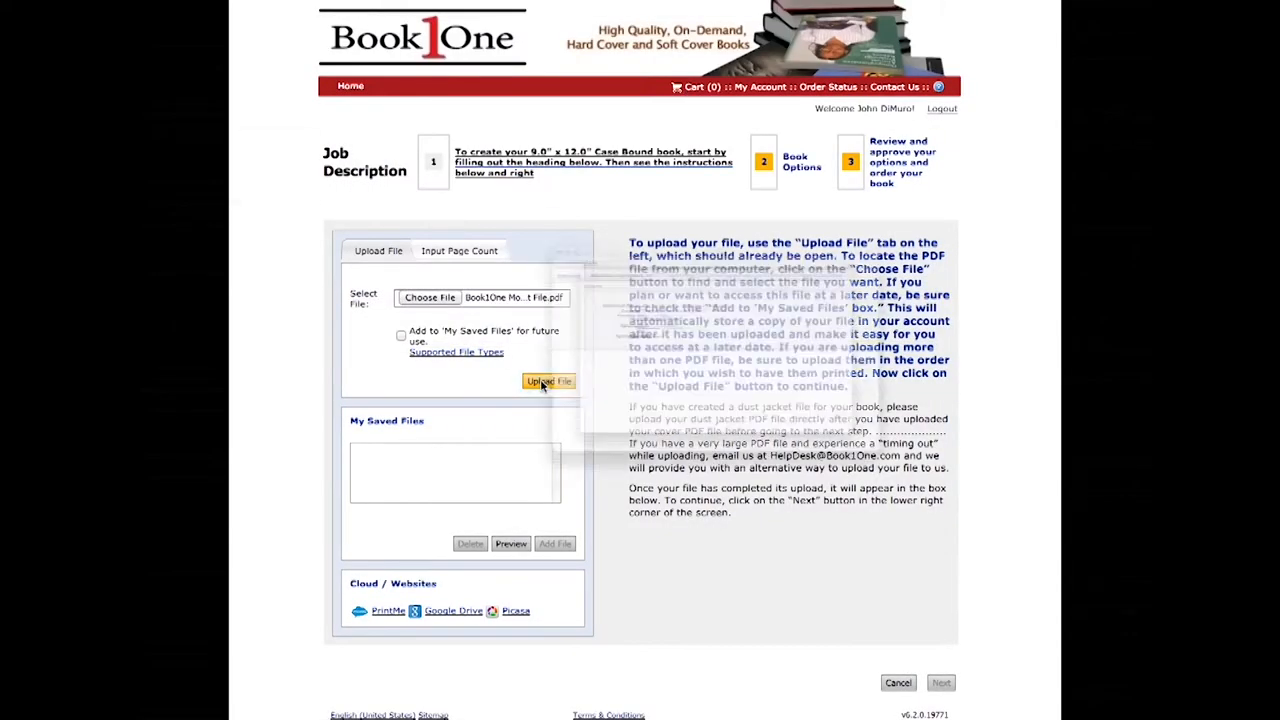
left_click(548, 381)
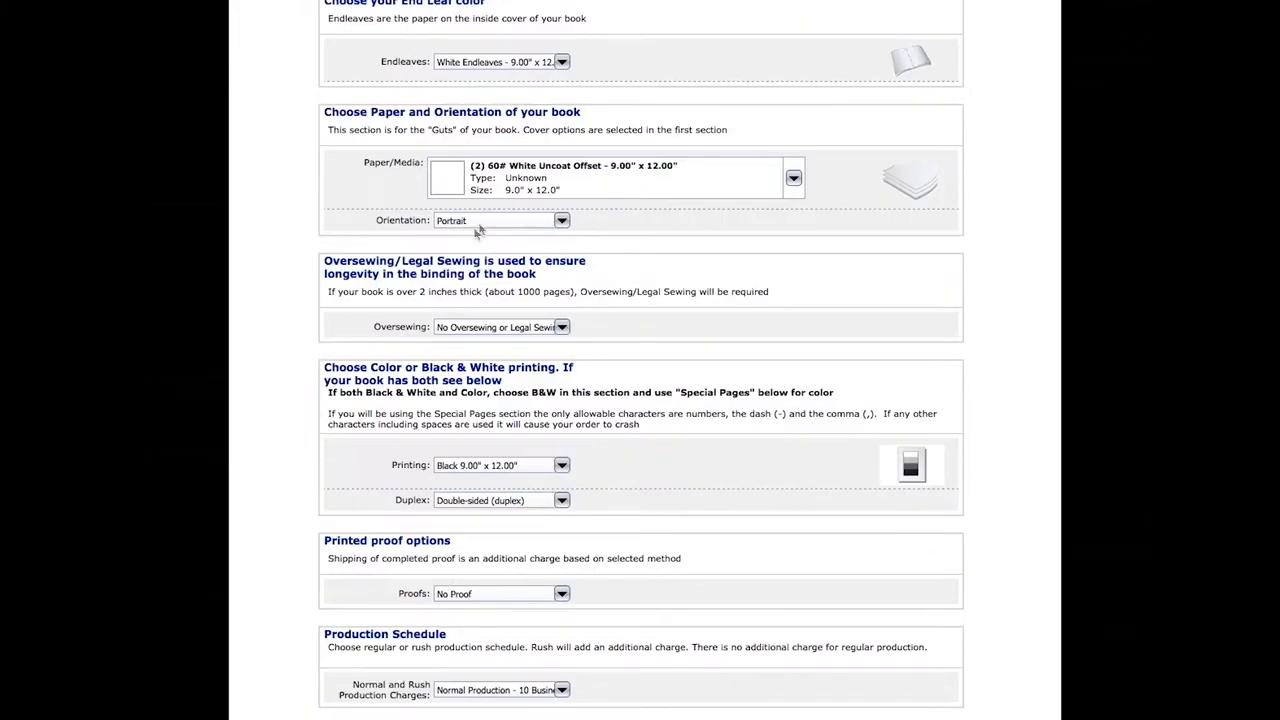
Review the Paper/Media choices and Production schedule options.
left_click(793, 178)
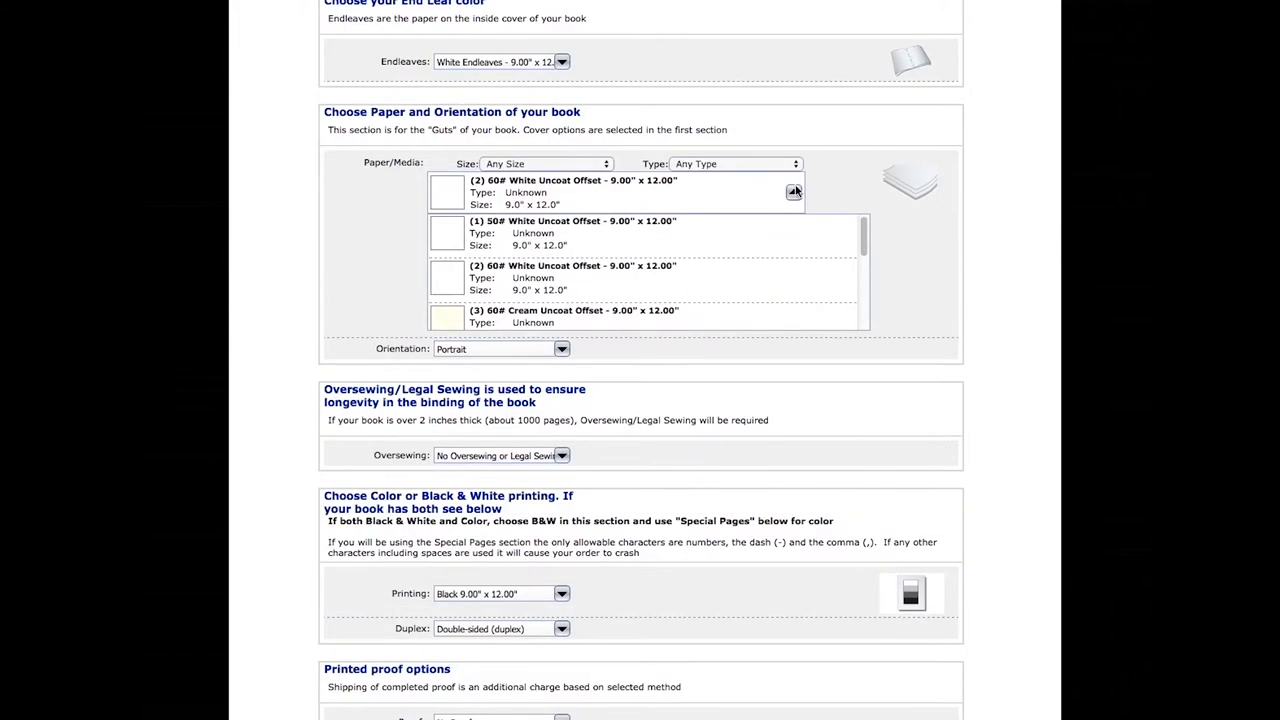
scroll("down", 3)
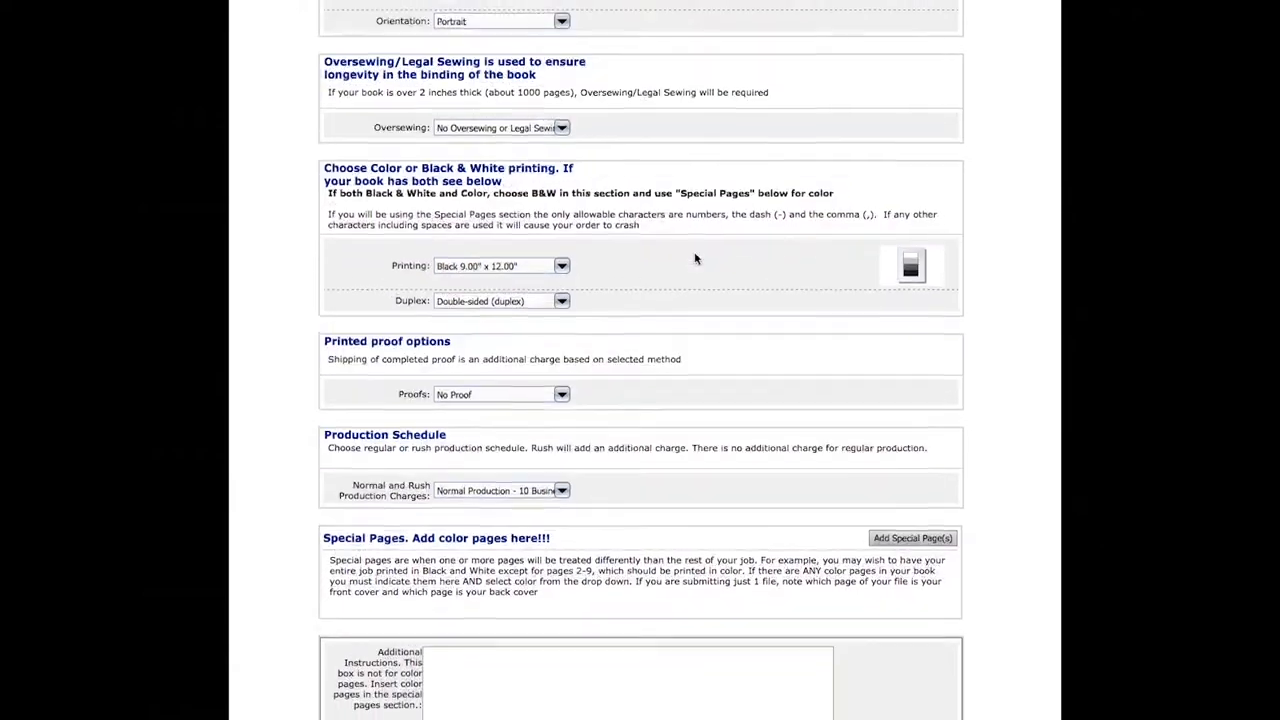
left_click(562, 315)
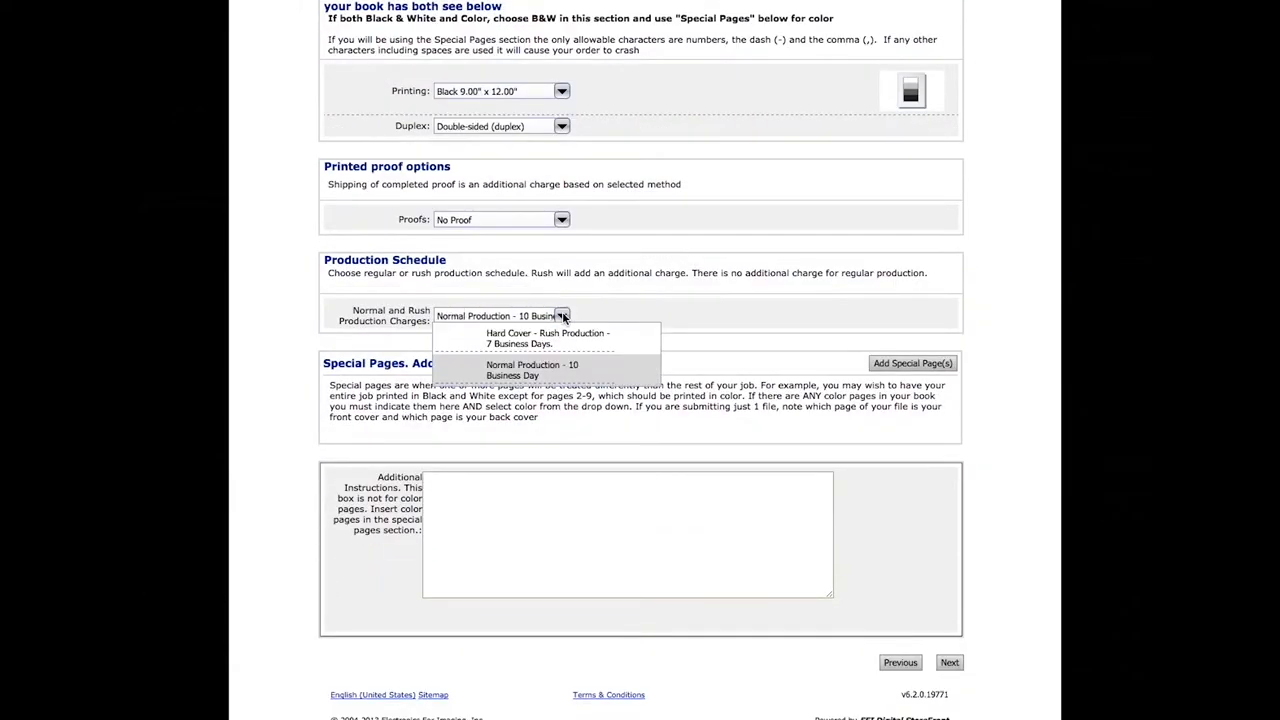
Add pages 2-5, 9, 15-30 as special pages and save the range.
left_click(911, 363)
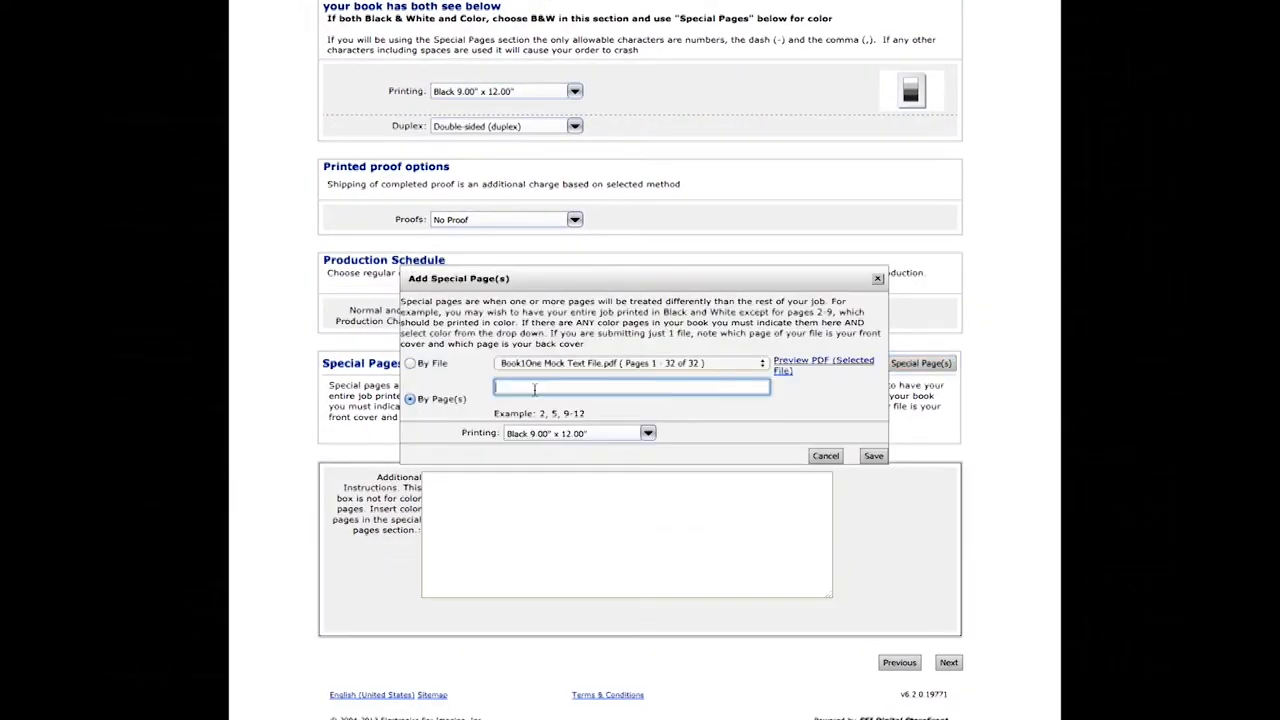
type("2-5, 9, 15-30")
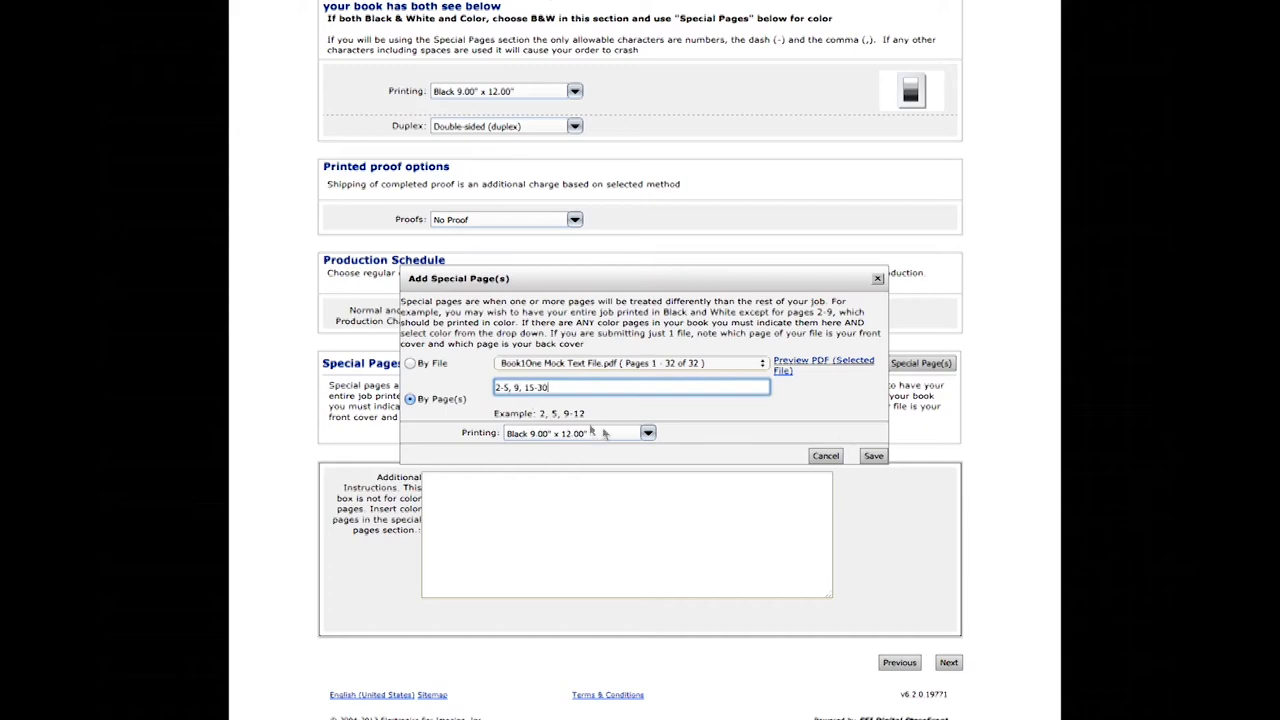
left_click(872, 456)
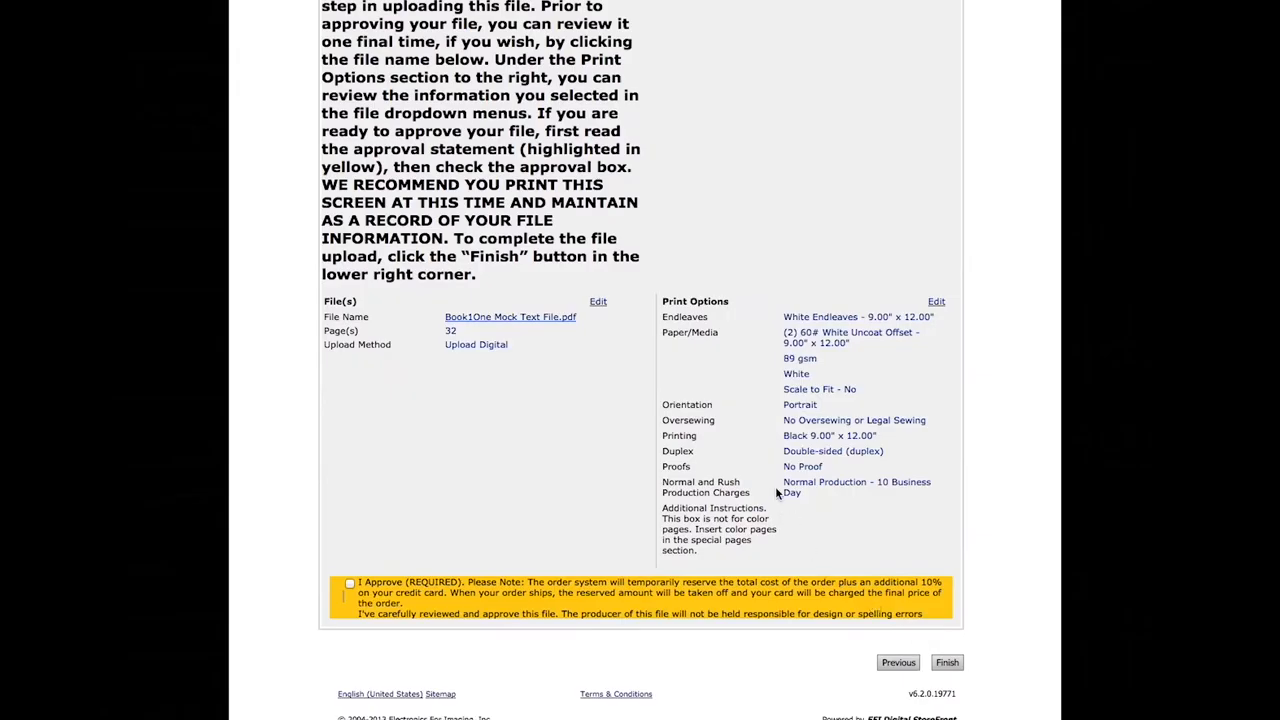
Tick the I Approve checkbox for the text file and click Finish.
left_click(350, 582)
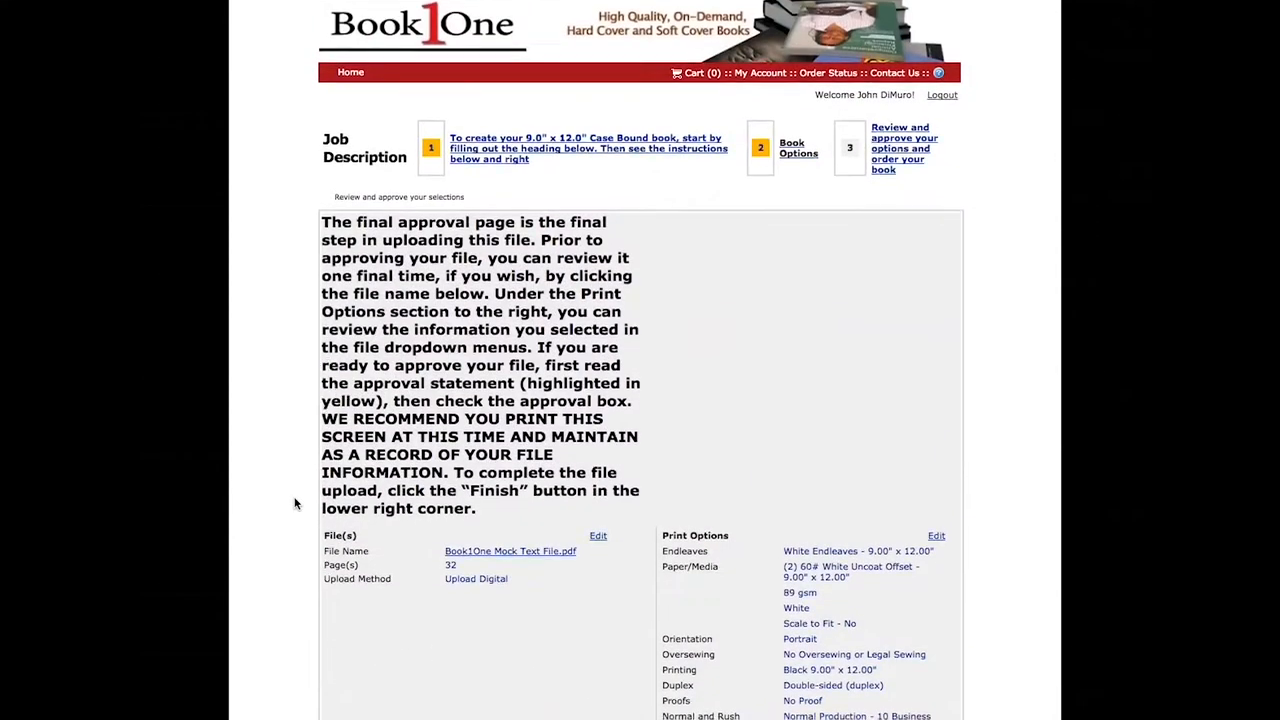
scroll("down", 3)
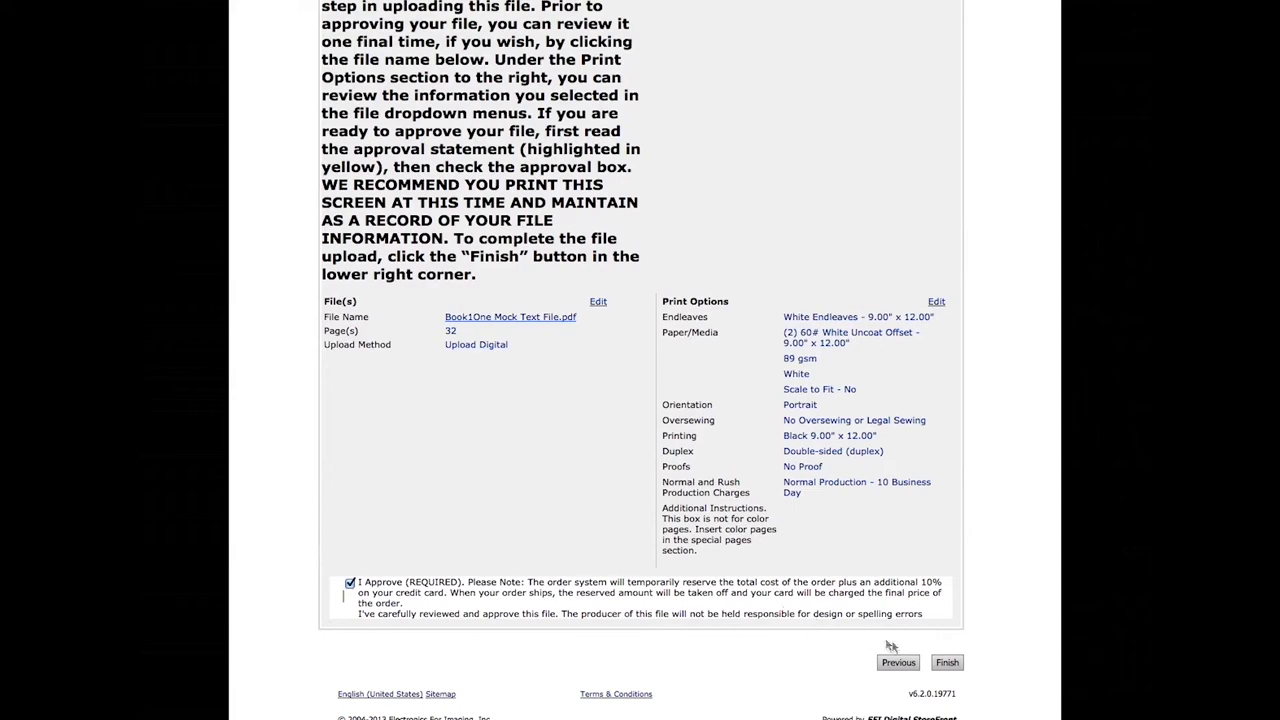
left_click(946, 662)
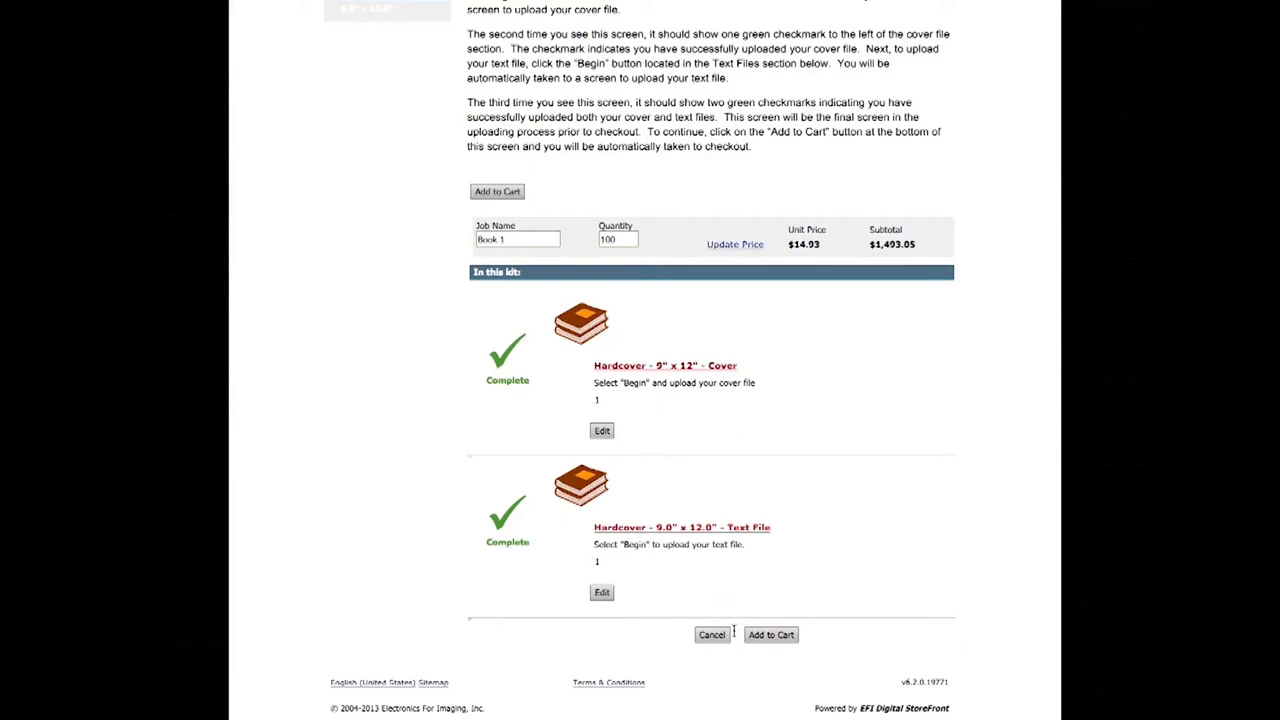
Add the completed 100-copy Book 1 job to the cart.
left_click(770, 634)
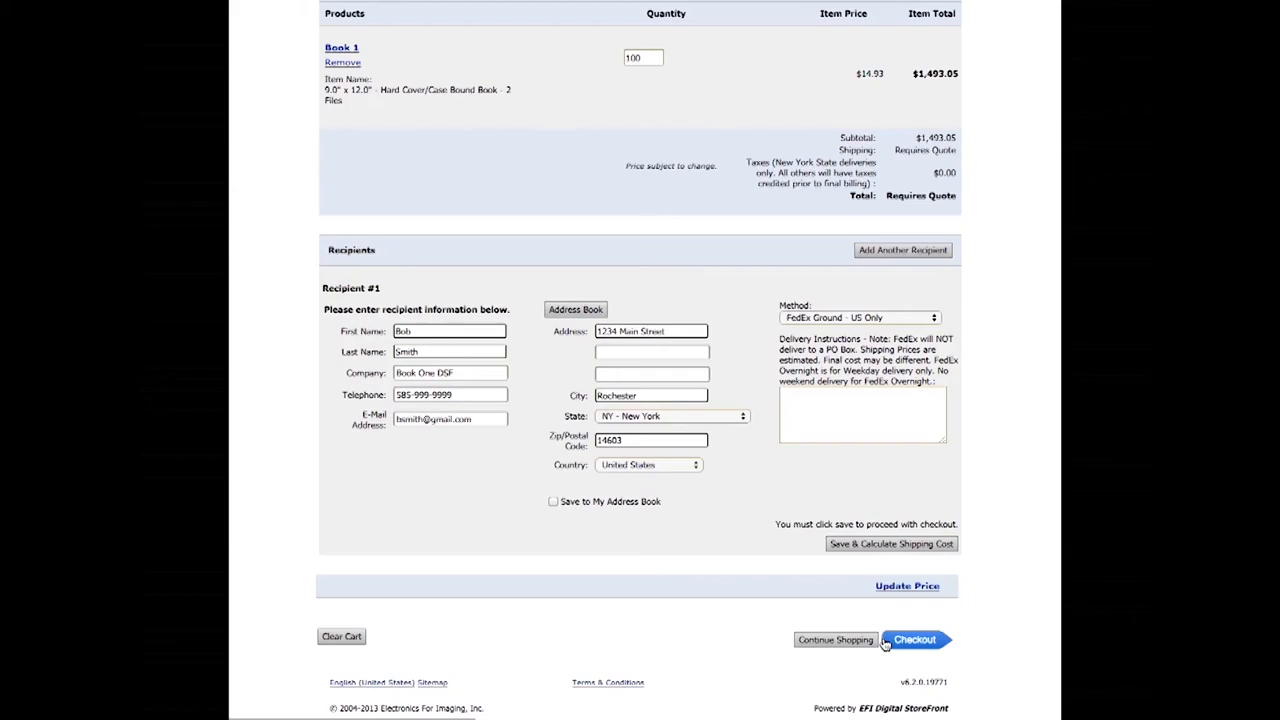
Pay by credit card with billing address at checkout and place the order.
left_click(914, 639)
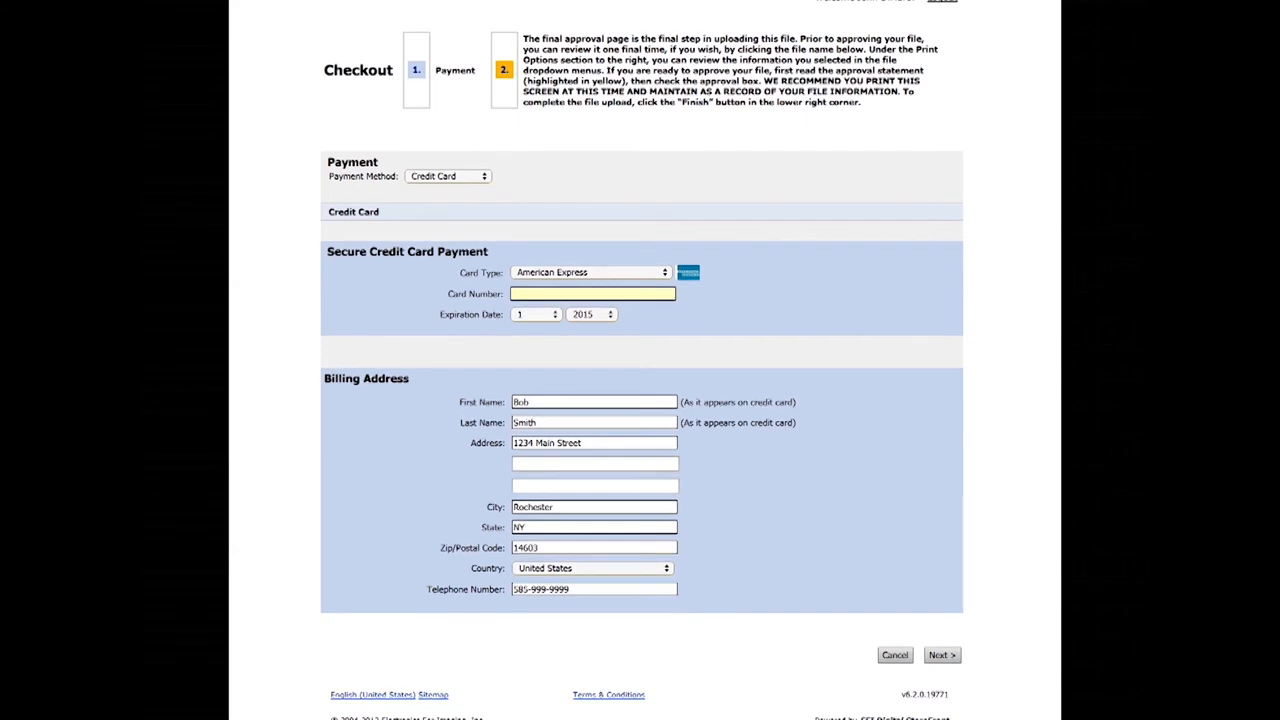
left_click(940, 654)
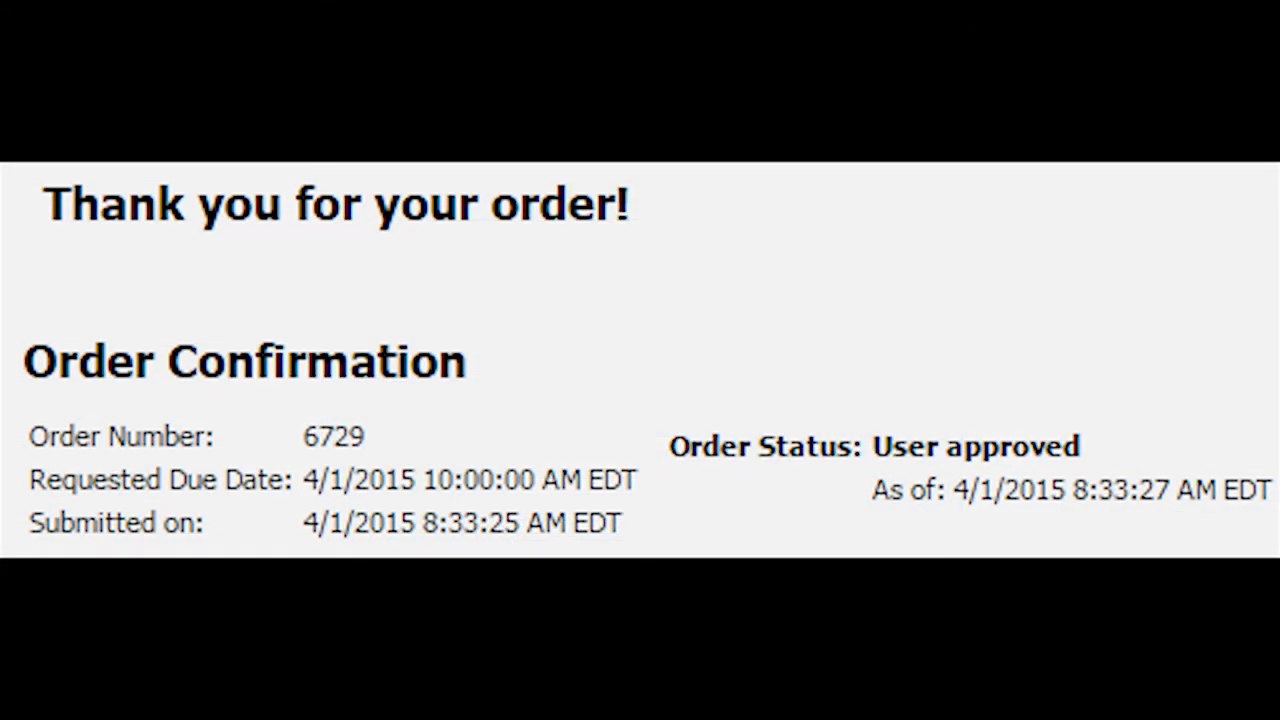